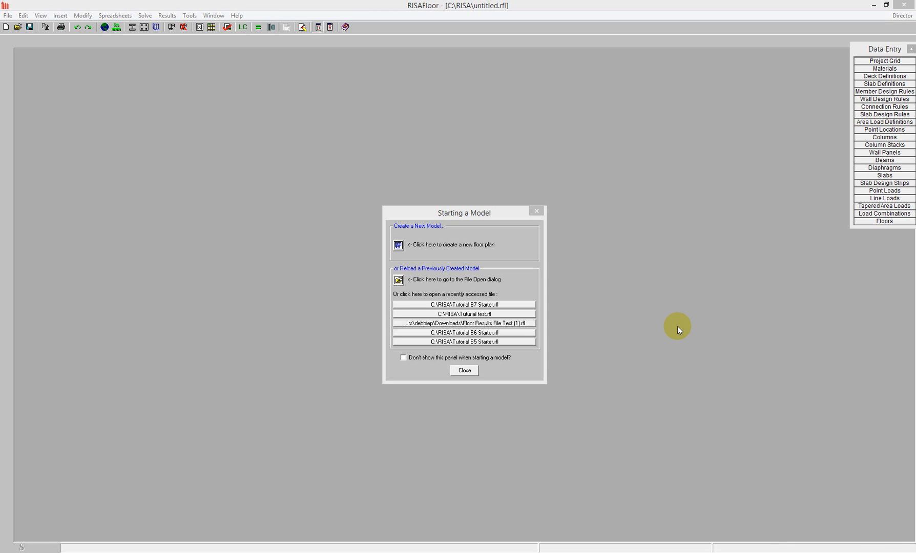
{"action": "mouse_move", "coordinate": [661, 336]}
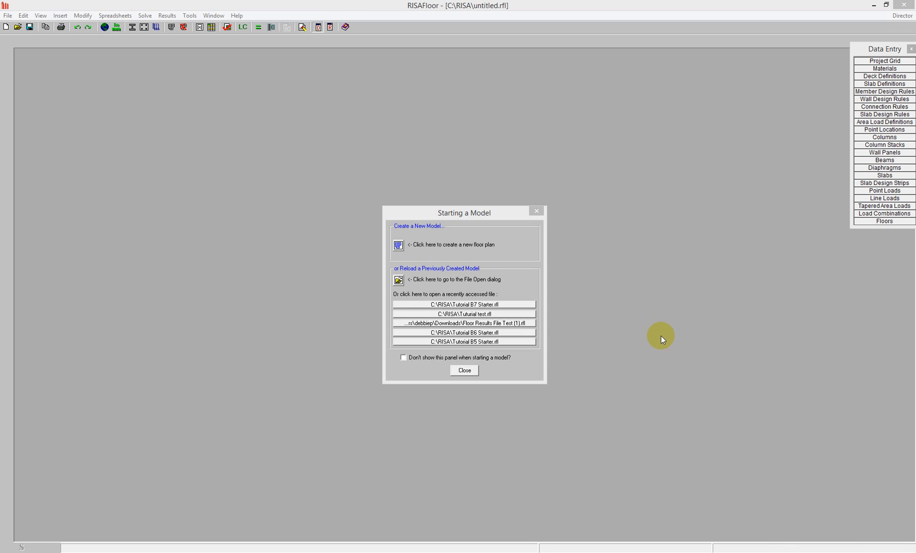
{"action": "mouse_move", "coordinate": [561, 393]}
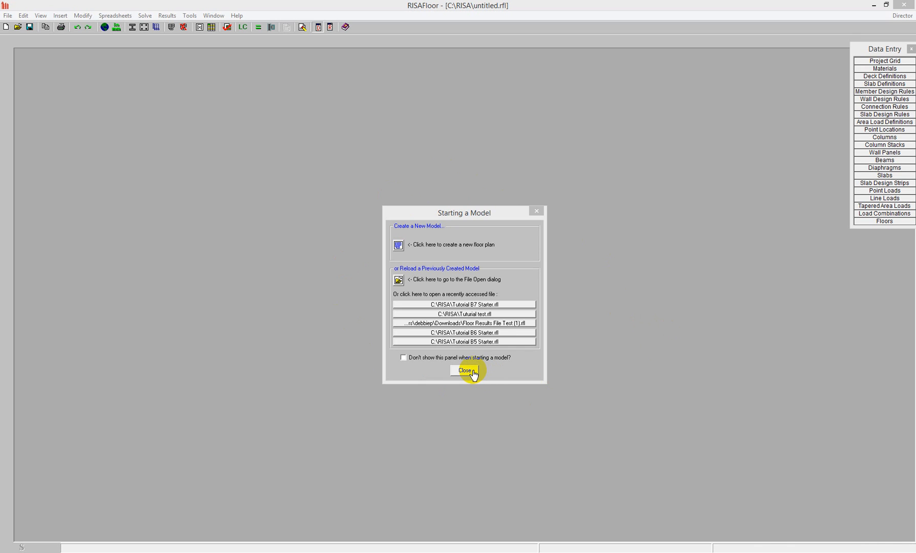
- Close the Starting a Model panel to leave an empty untitled workspace
{"action": "left_click", "coordinate": [468, 370]}
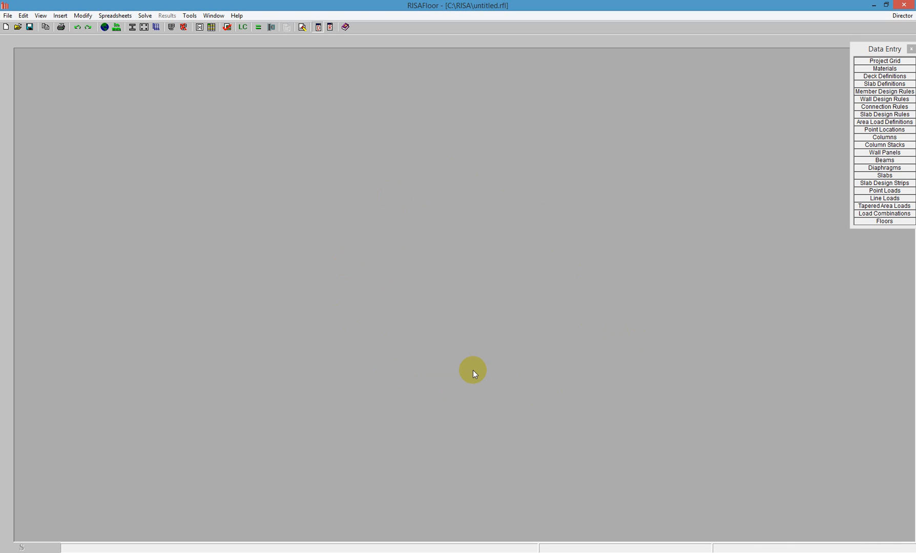
{"action": "mouse_move", "coordinate": [469, 368]}
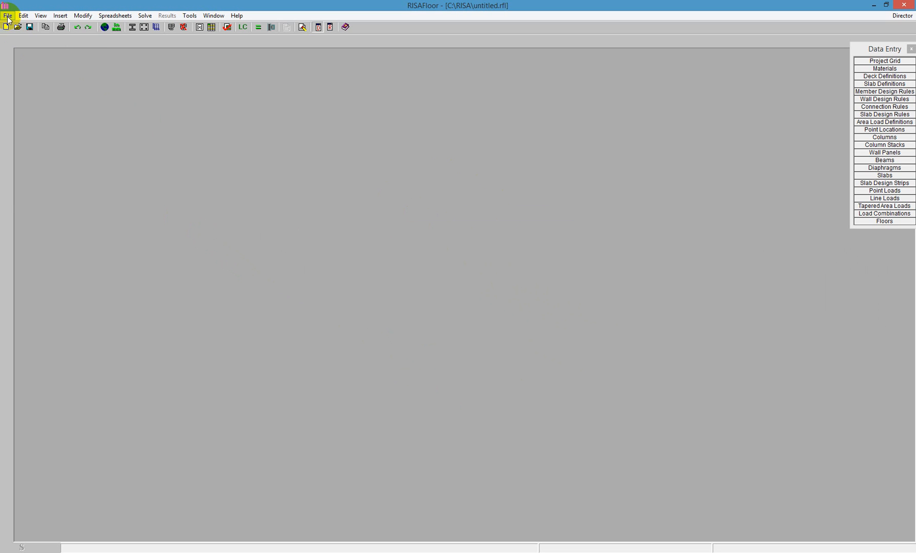
- Import TutorialB6_FLOOR_1.dxf as a DXF file and open its import options
{"action": "left_click", "coordinate": [5, 5]}
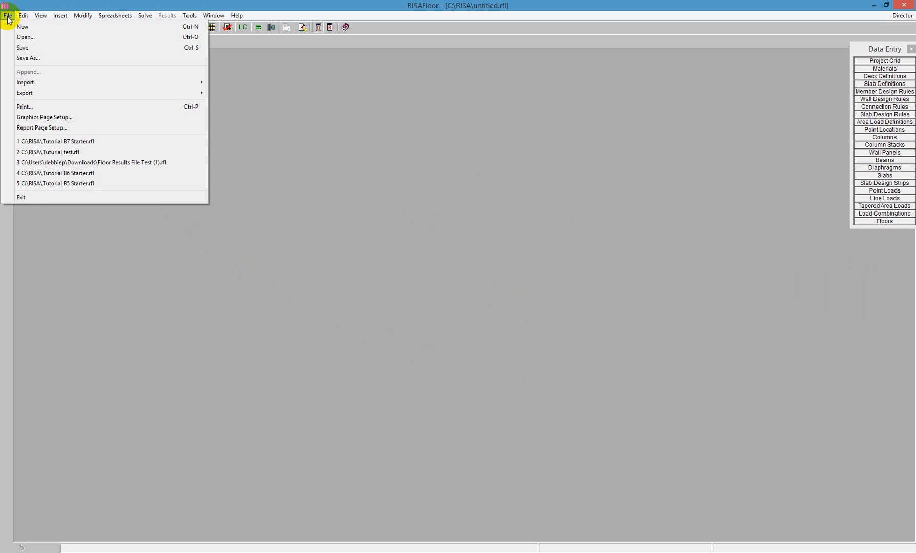
{"action": "mouse_move", "coordinate": [27, 82]}
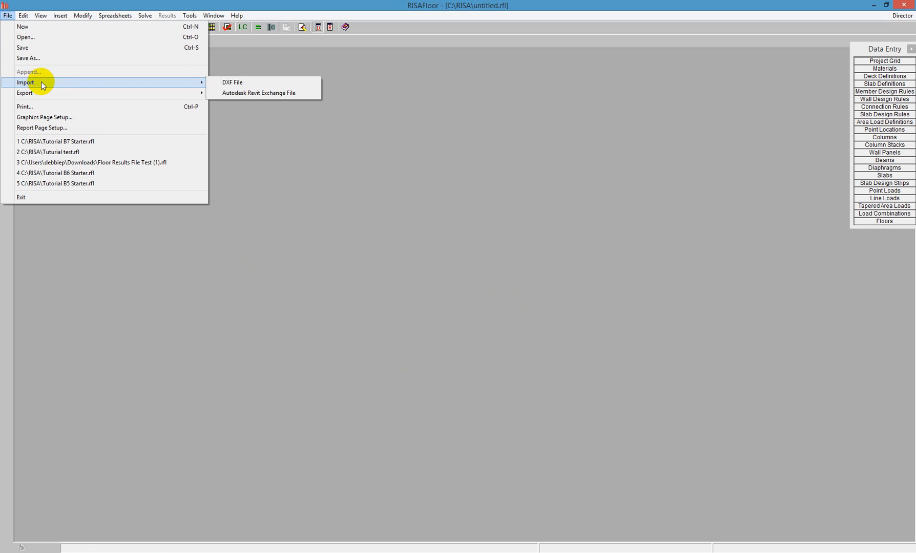
{"action": "mouse_move", "coordinate": [246, 86]}
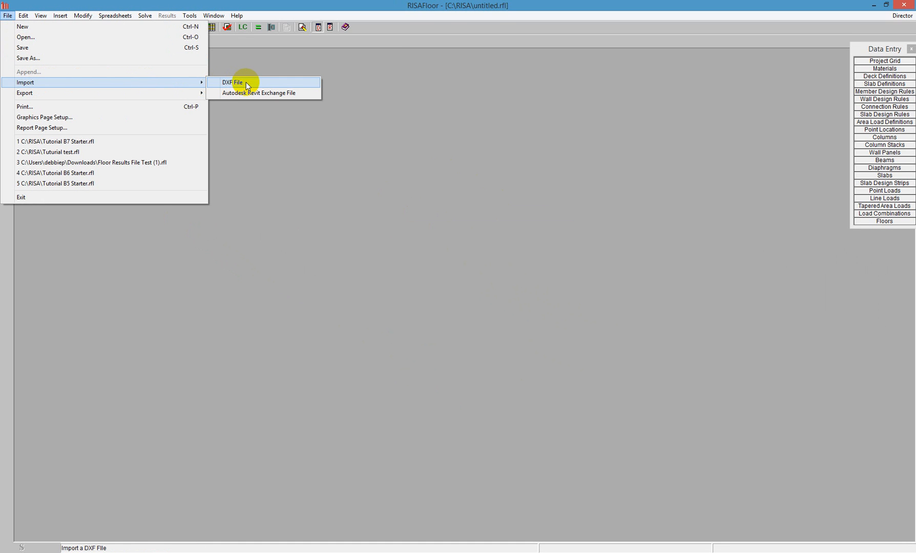
{"action": "left_click", "coordinate": [231, 82]}
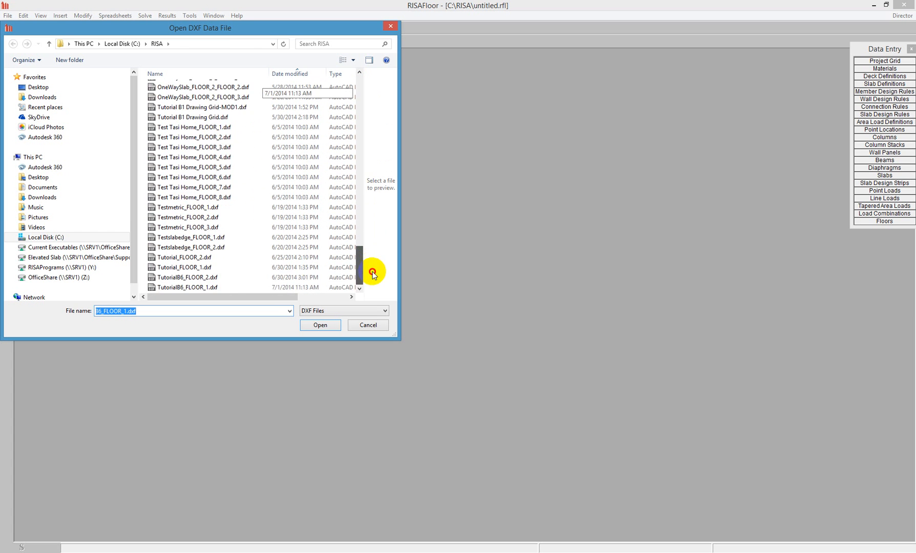
{"action": "left_click", "coordinate": [187, 287]}
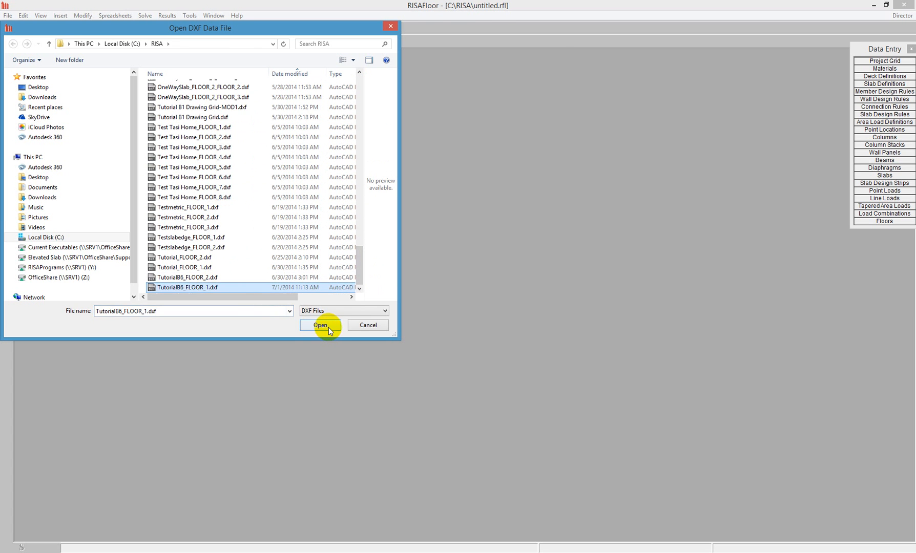
{"action": "left_click", "coordinate": [320, 325]}
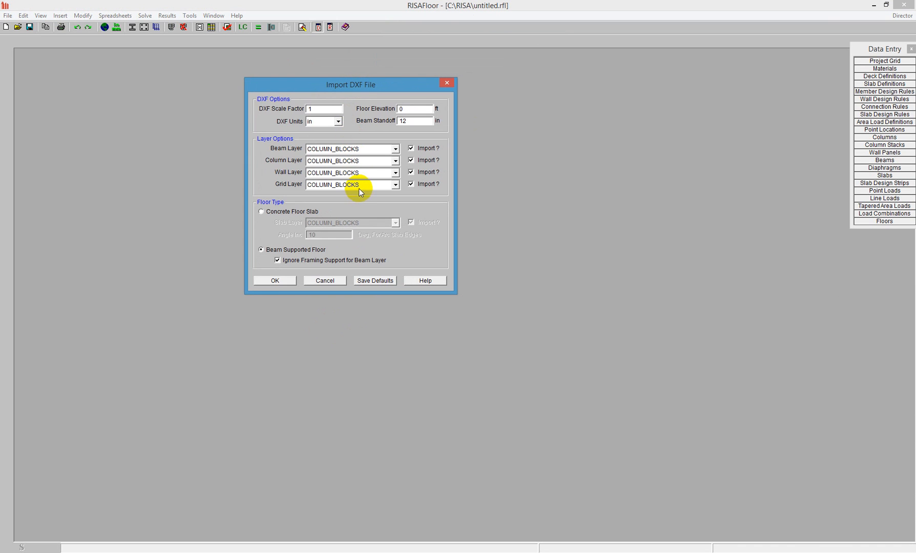
- Map beams to BEAM_LINES, columns to COLUMN_BLOCKS and walls to WALL_LINES
{"action": "left_click", "coordinate": [395, 149]}
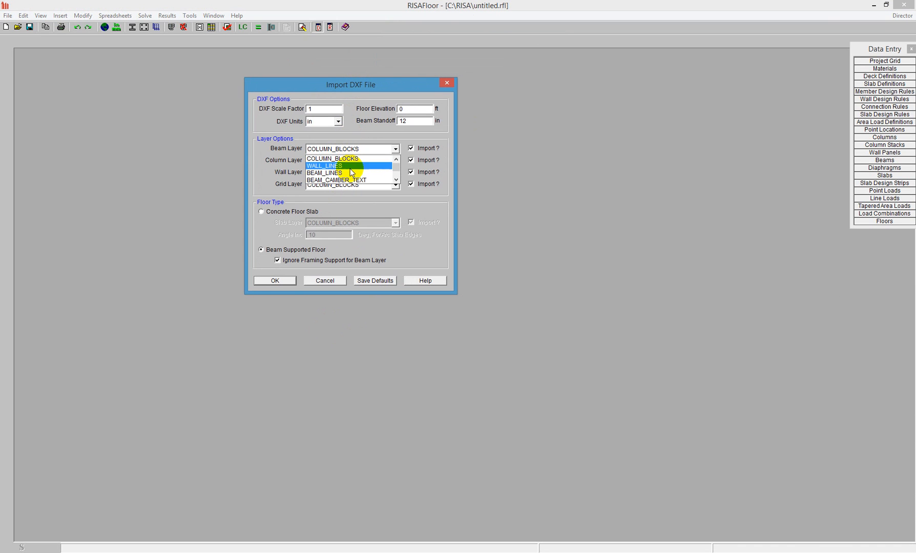
{"action": "left_click", "coordinate": [324, 173]}
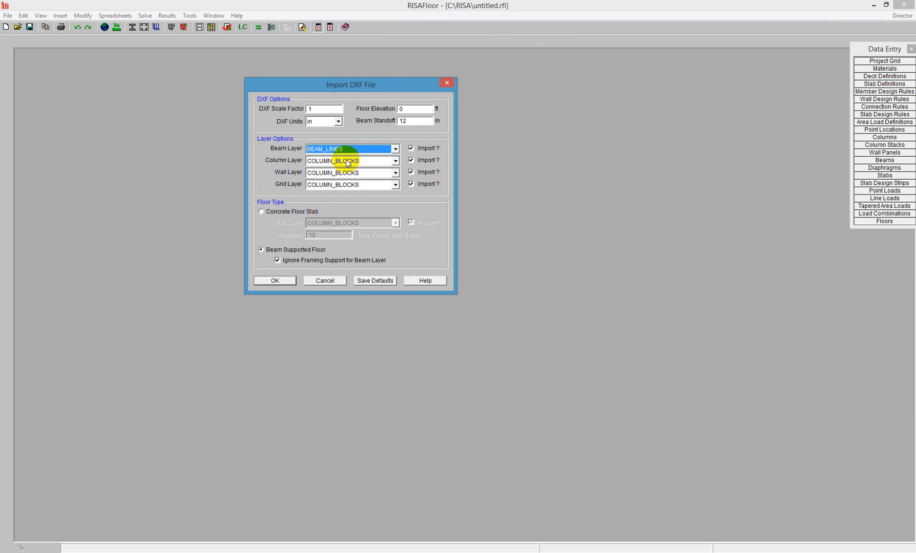
{"action": "left_click", "coordinate": [394, 161]}
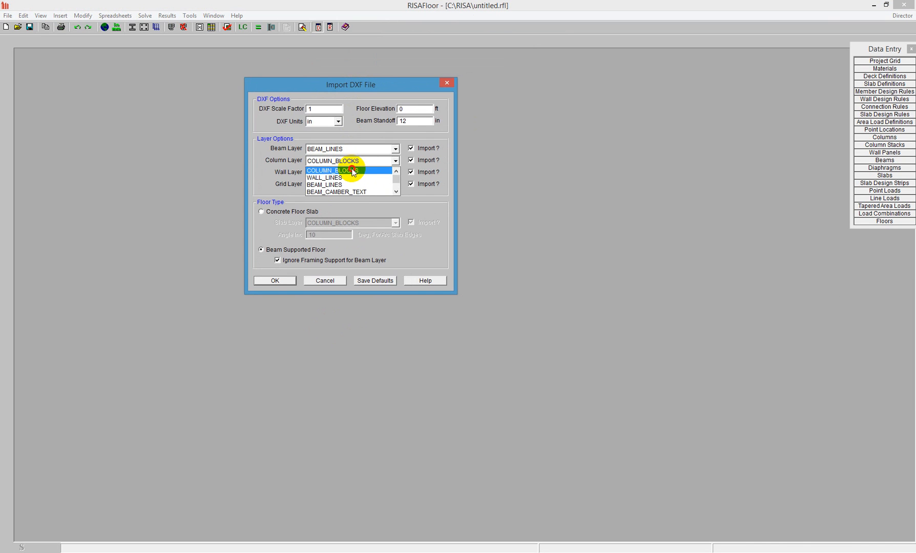
{"action": "left_click", "coordinate": [347, 171]}
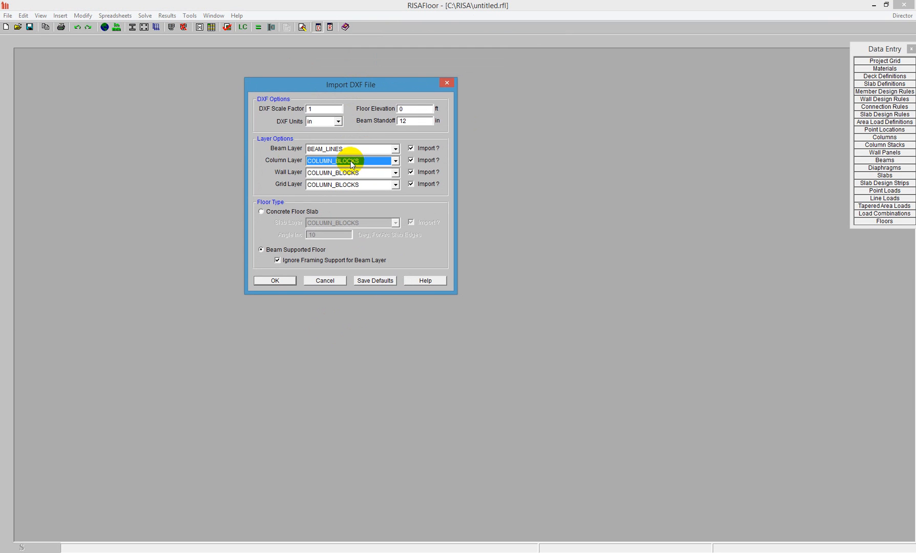
{"action": "left_click", "coordinate": [395, 184]}
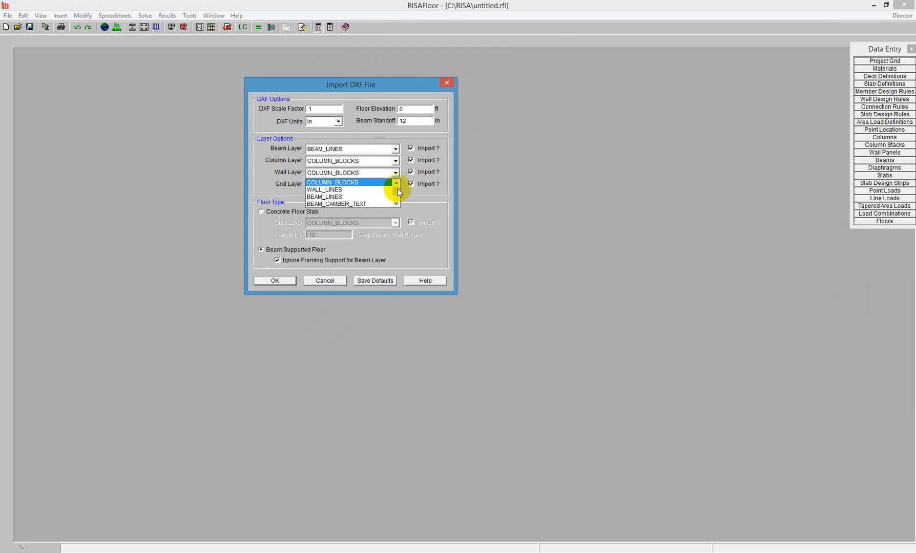
{"action": "scroll", "scroll_direction": "down", "scroll_amount": 3}
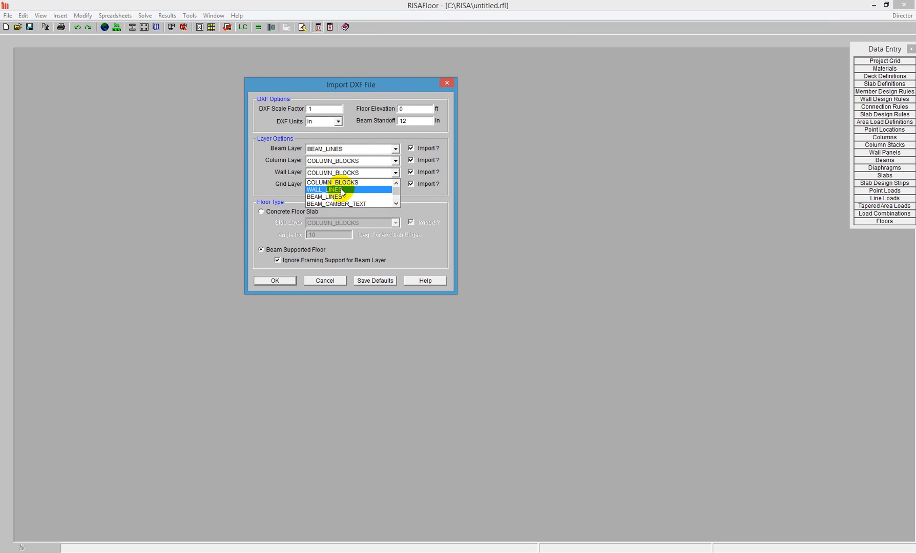
{"action": "left_click", "coordinate": [325, 188]}
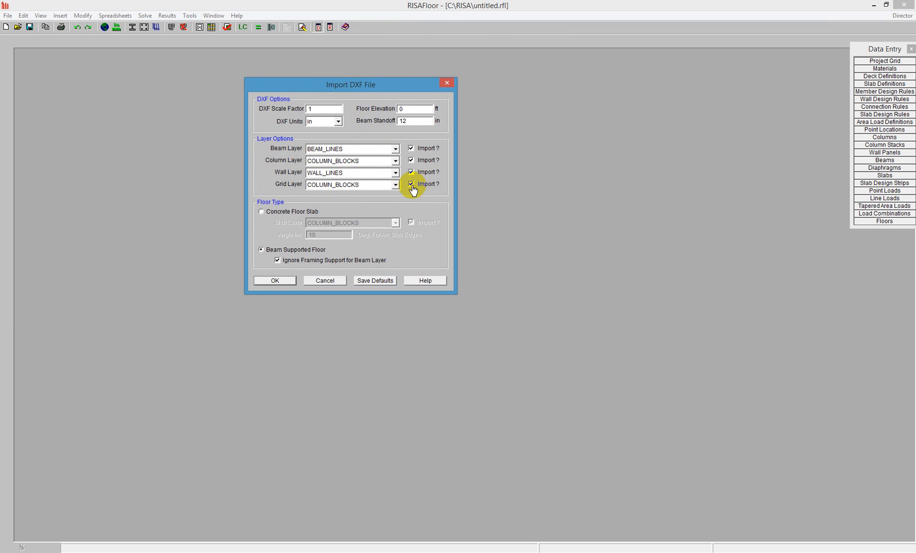
- Exclude the grid layer and import a concrete floor slab from the SlabEdge layer
{"action": "left_click", "coordinate": [410, 184]}
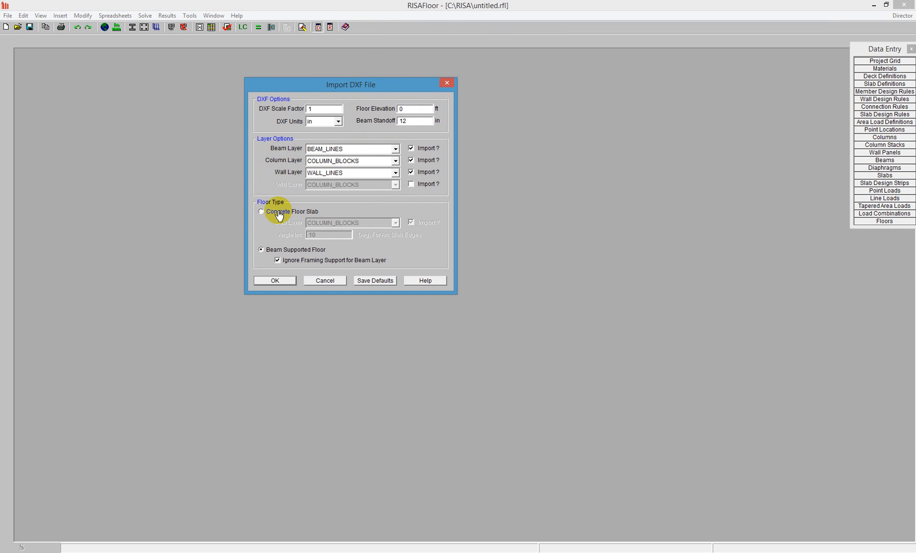
{"action": "left_click", "coordinate": [260, 211]}
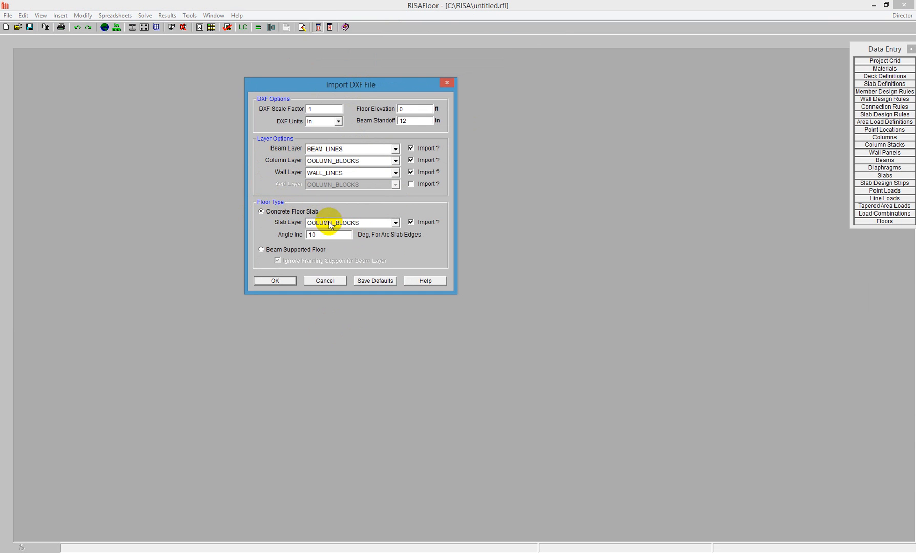
{"action": "left_click", "coordinate": [395, 223]}
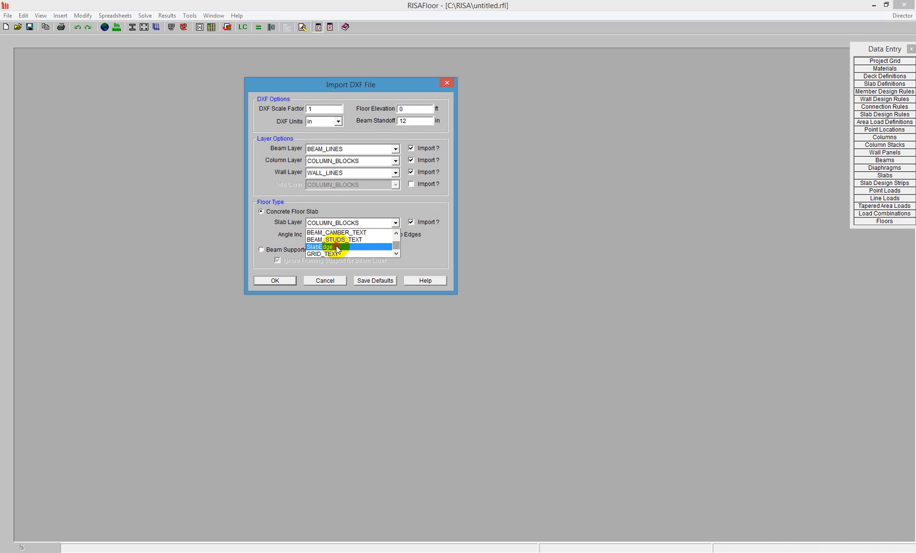
{"action": "left_click", "coordinate": [322, 247]}
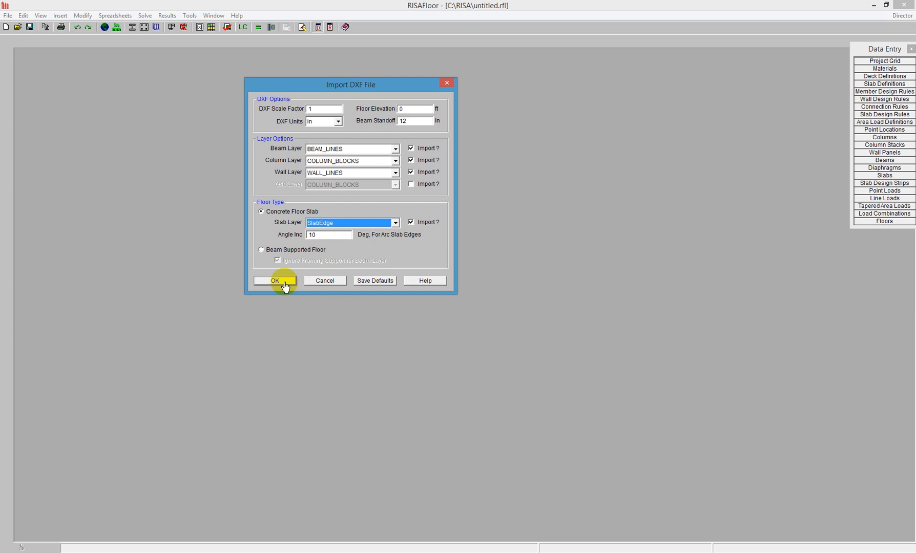
- Create DXF_FLOOR 1, maximize its window, and switch off the rendered display
{"action": "left_click", "coordinate": [275, 280]}
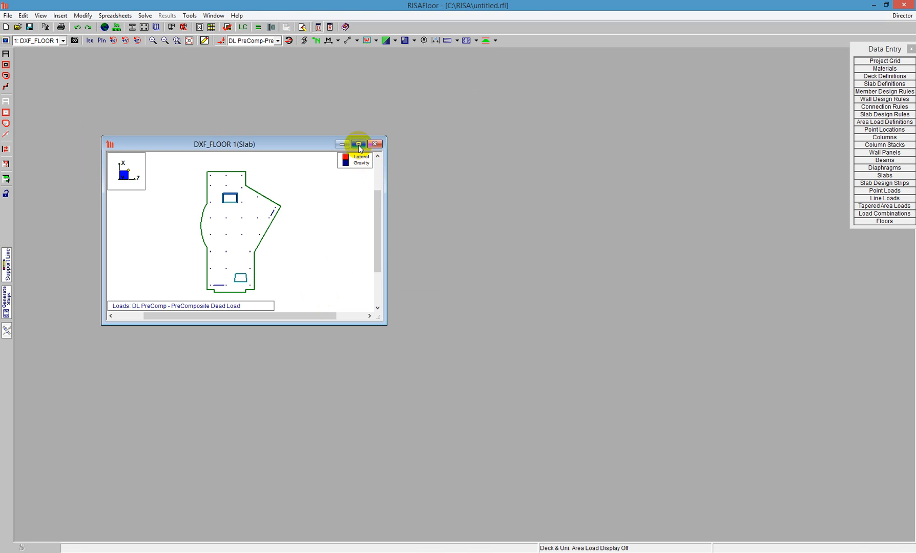
{"action": "left_click", "coordinate": [358, 143]}
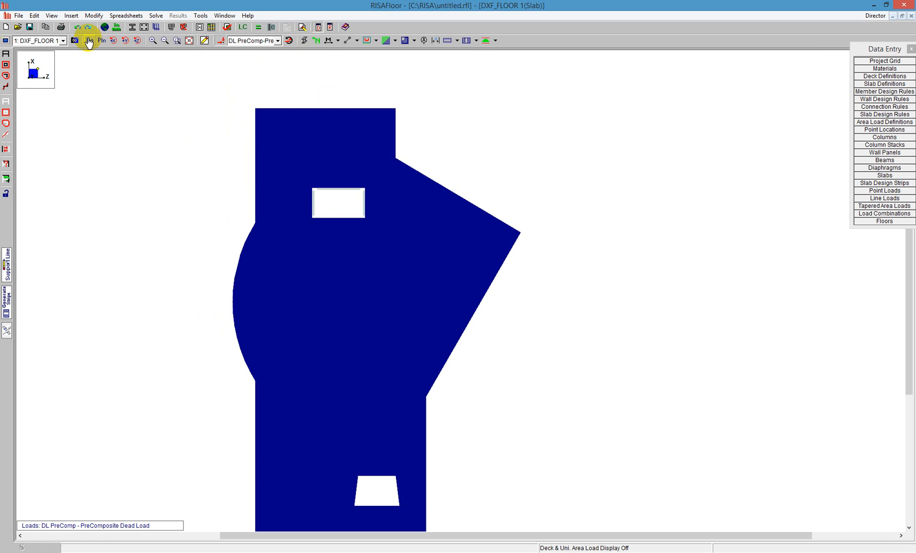
{"action": "left_click", "coordinate": [79, 42]}
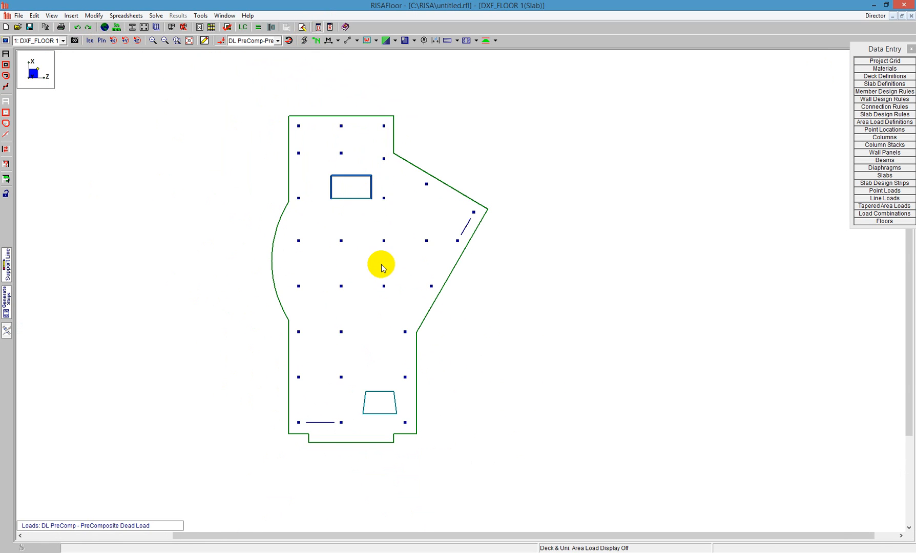
{"action": "mouse_move", "coordinate": [330, 262]}
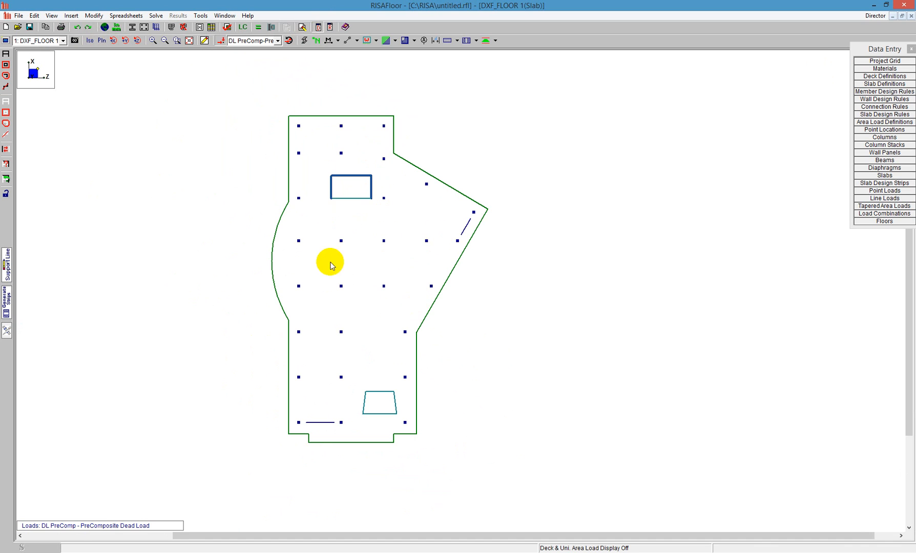
{"action": "mouse_move", "coordinate": [419, 443]}
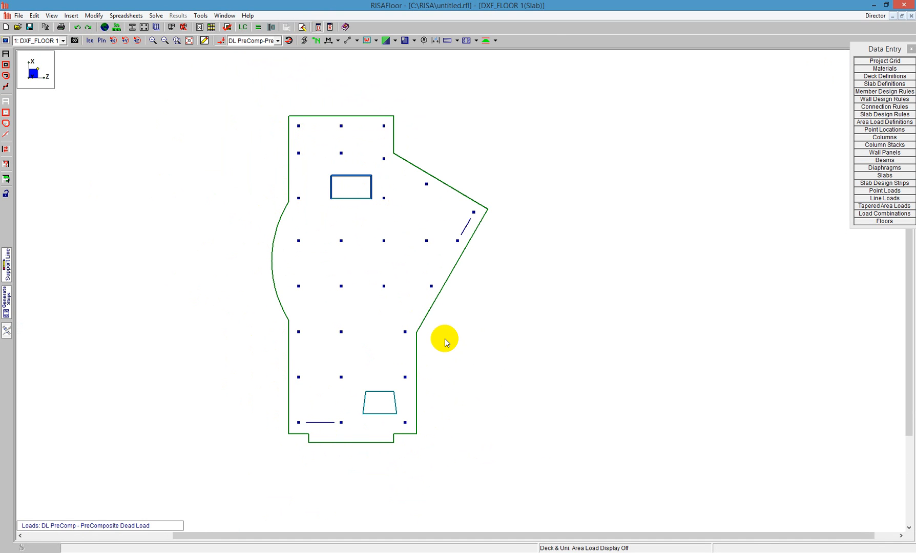
{"action": "mouse_move", "coordinate": [163, 200]}
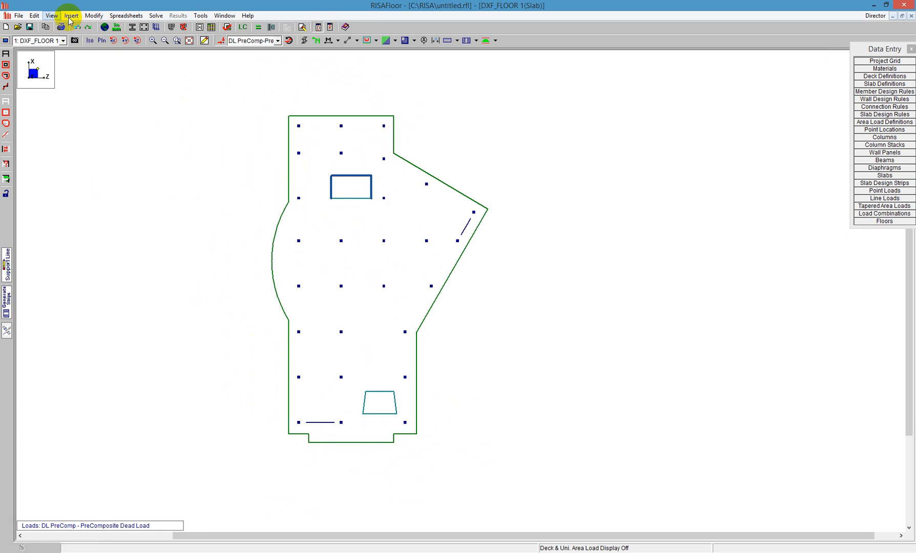
- Insert a concrete slab floor labelled Floor Plan 2 and maximize its window
{"action": "left_click", "coordinate": [70, 13]}
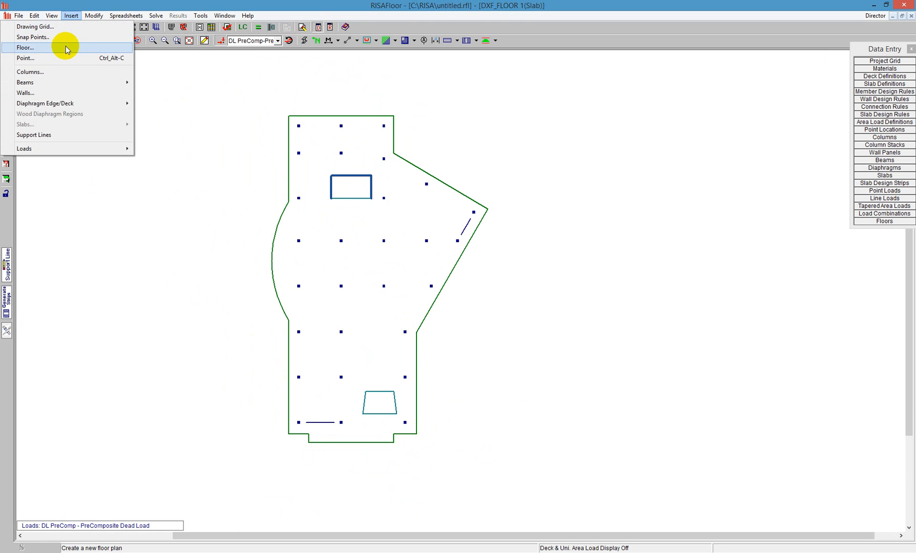
{"action": "left_click", "coordinate": [27, 47]}
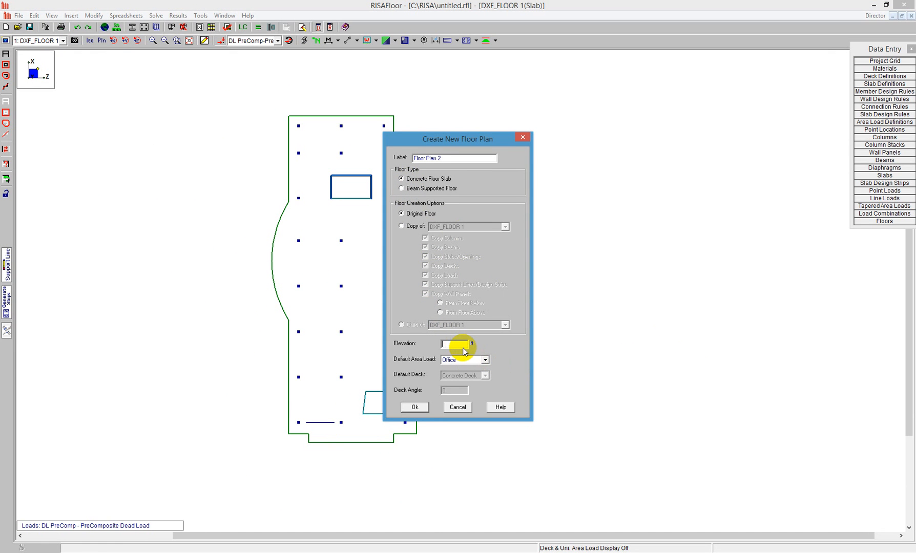
{"action": "left_click", "coordinate": [414, 407]}
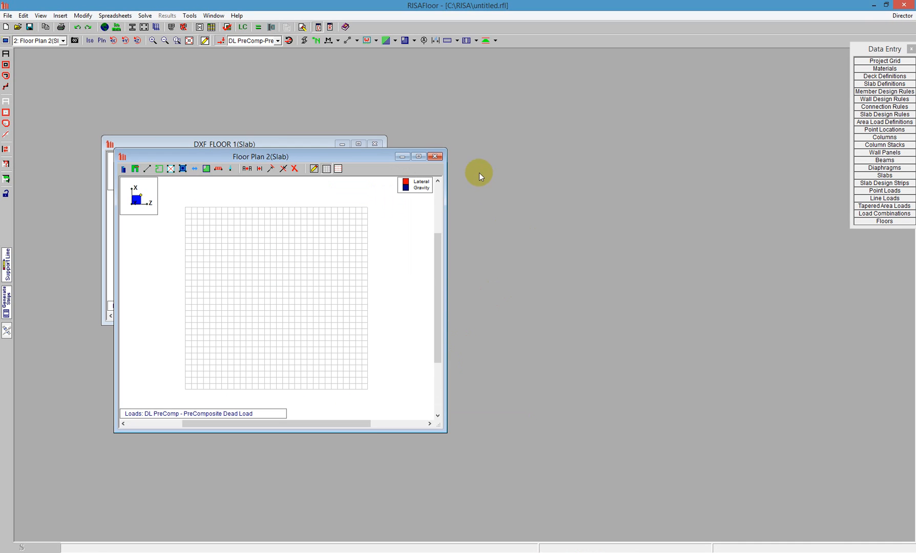
{"action": "left_click", "coordinate": [416, 156]}
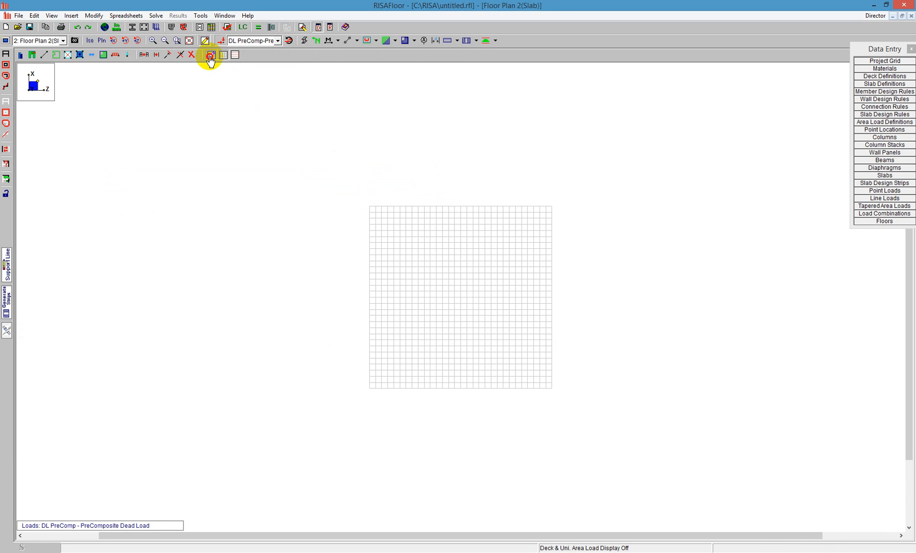
- Use the recent TutorialB6_FLOOR_1.dxf with all layers as Floor Plan 2's drawing grid
{"action": "left_click", "coordinate": [210, 55]}
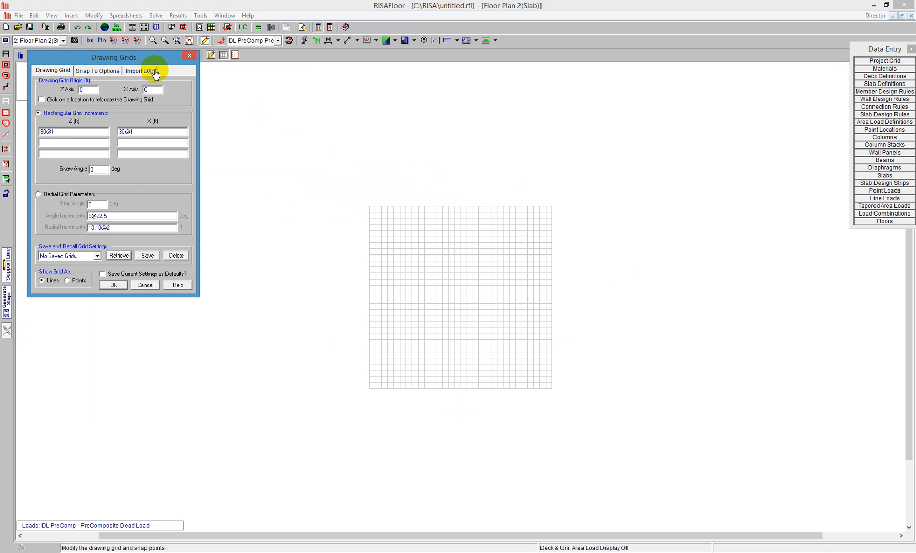
{"action": "left_click", "coordinate": [145, 70]}
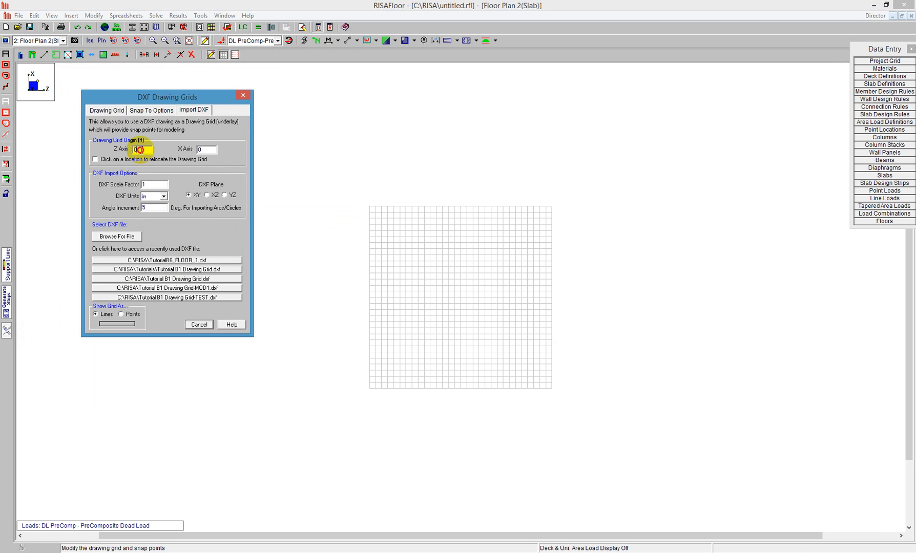
{"action": "mouse_move", "coordinate": [161, 252]}
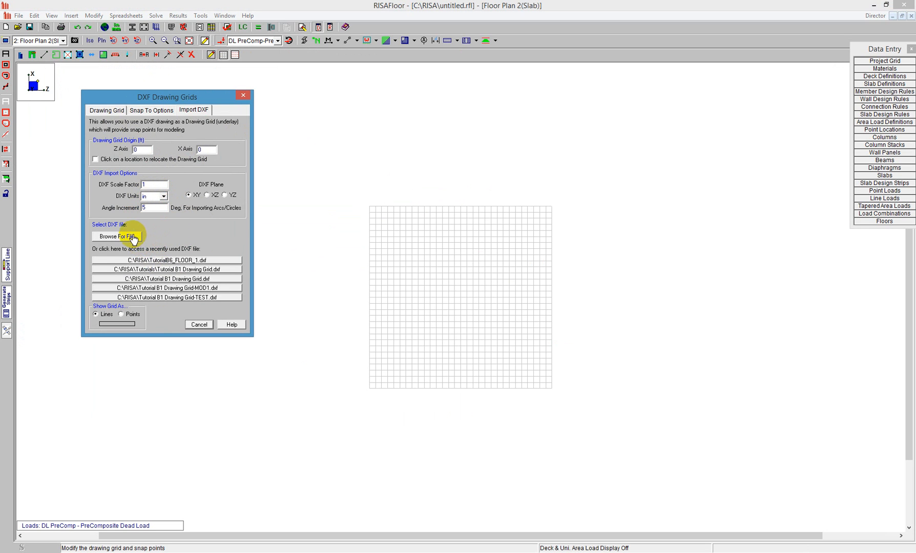
{"action": "mouse_move", "coordinate": [186, 265]}
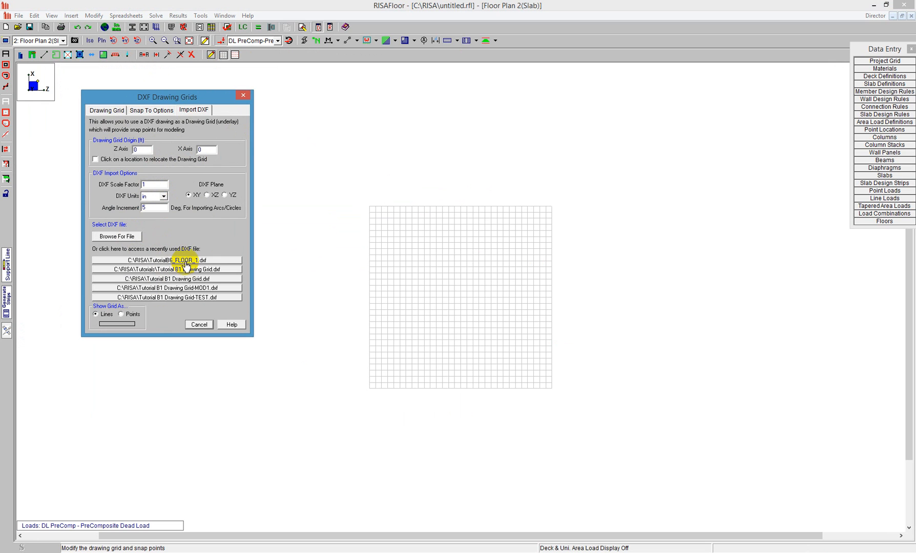
{"action": "left_click", "coordinate": [164, 260]}
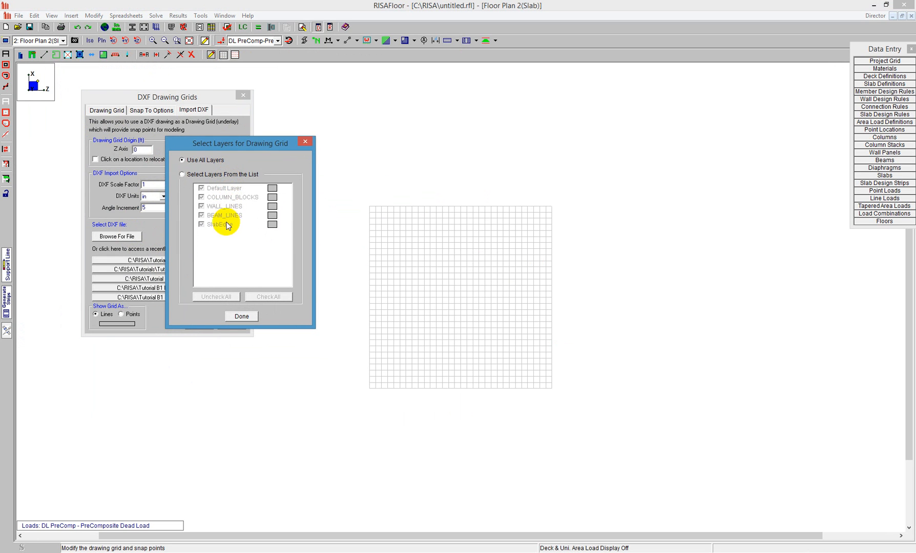
{"action": "mouse_move", "coordinate": [231, 187]}
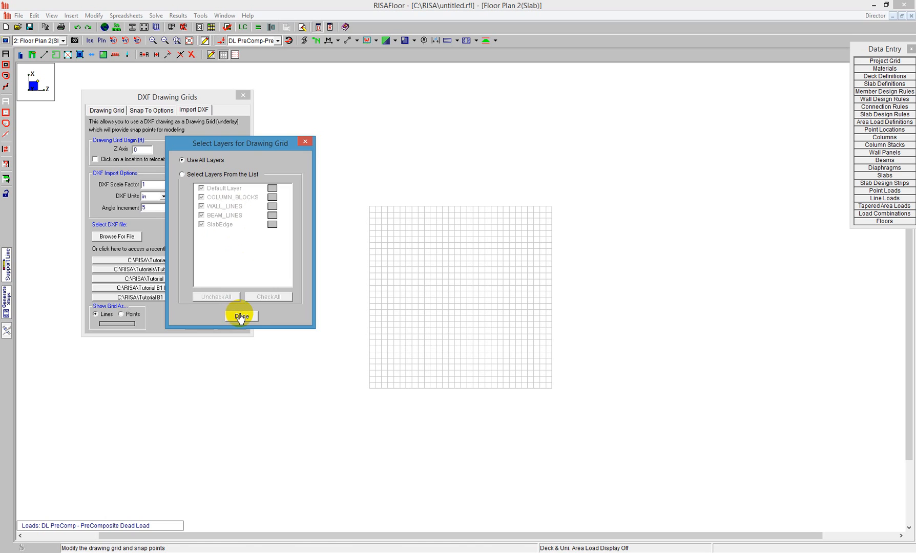
{"action": "left_click", "coordinate": [240, 316]}
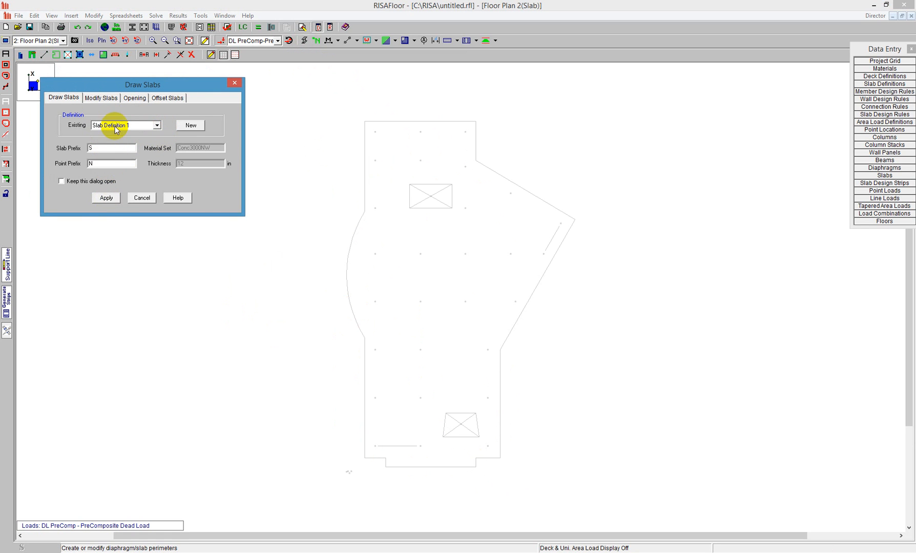
- Draw a Slab Definition 1 slab tracing the DXF floor outline, including the curved edge
{"action": "left_click", "coordinate": [106, 198]}
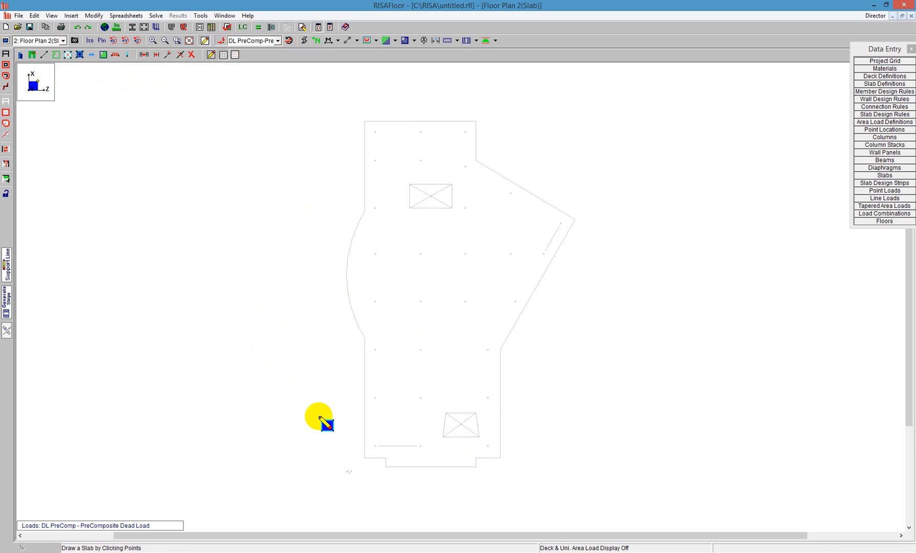
{"action": "mouse_move", "coordinate": [369, 368]}
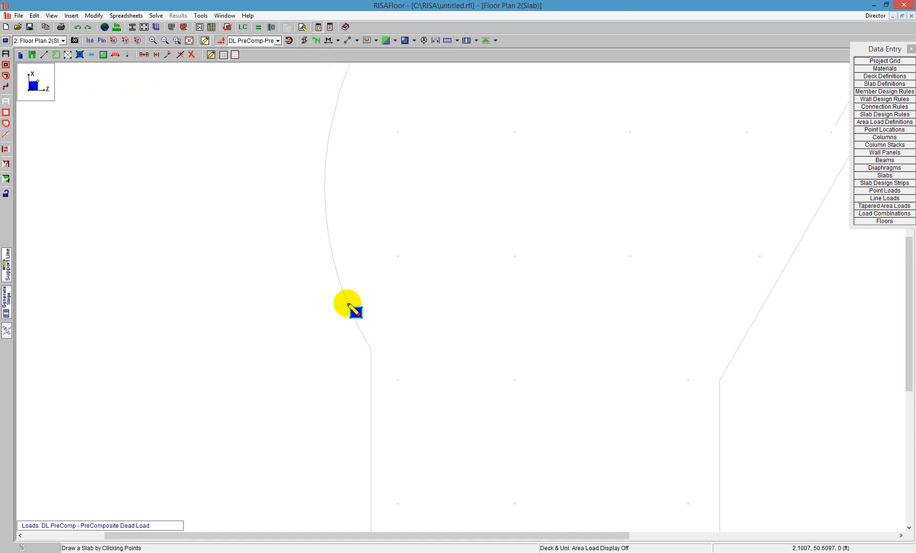
{"action": "left_click", "coordinate": [351, 310]}
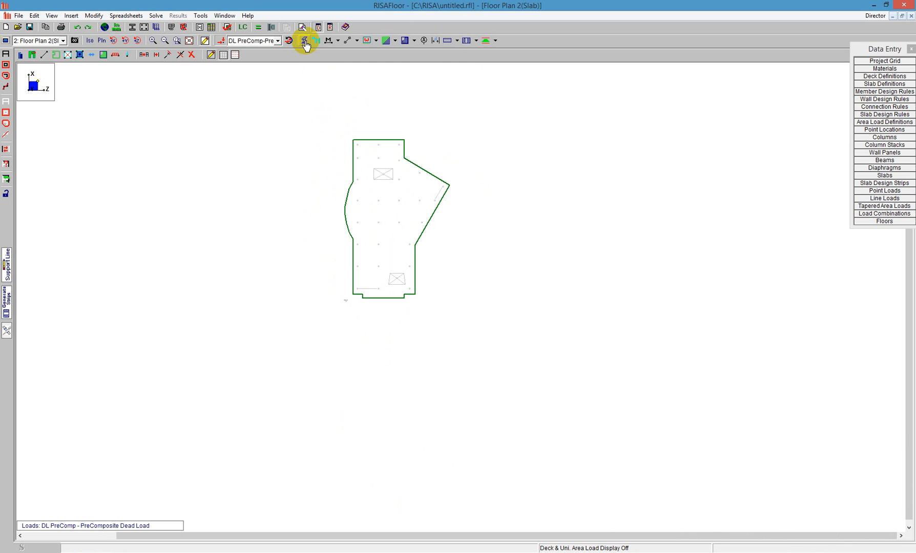
{"action": "left_click", "coordinate": [81, 40]}
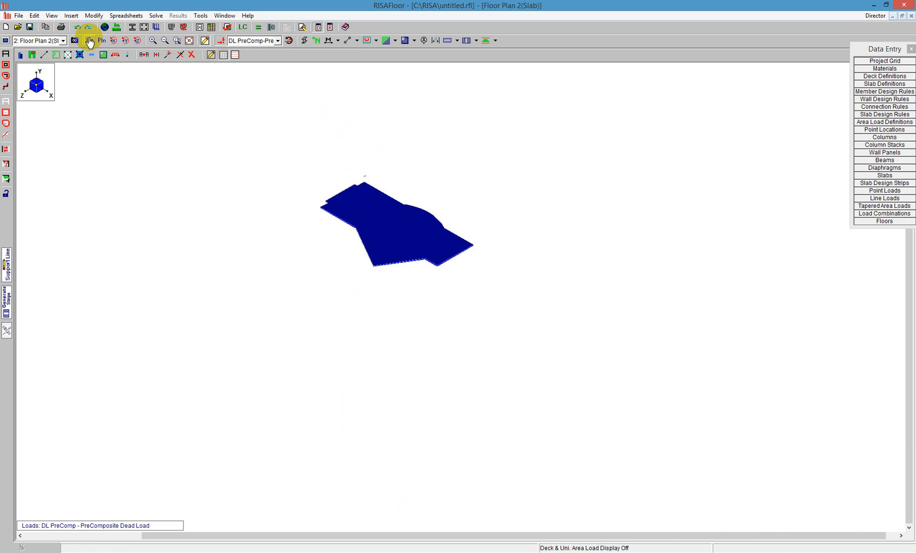
{"action": "left_click", "coordinate": [304, 41]}
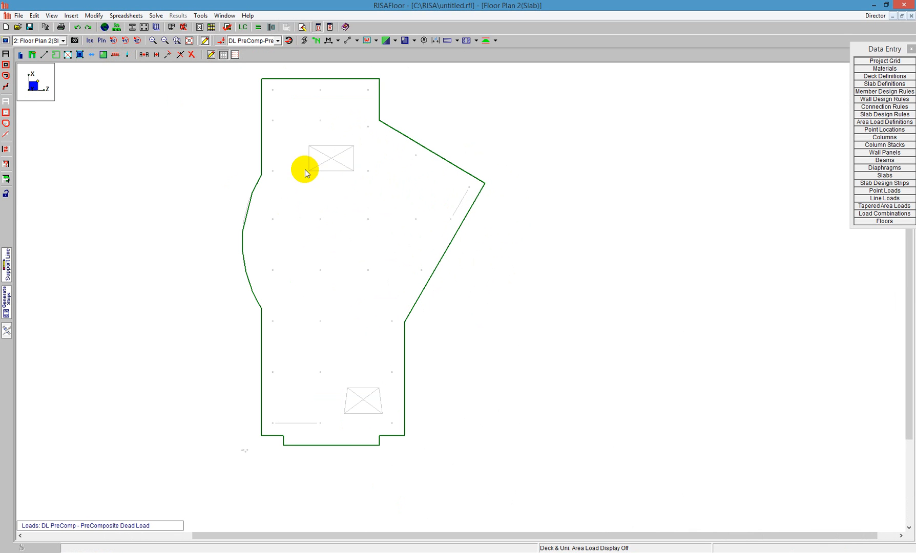
{"action": "mouse_move", "coordinate": [314, 171]}
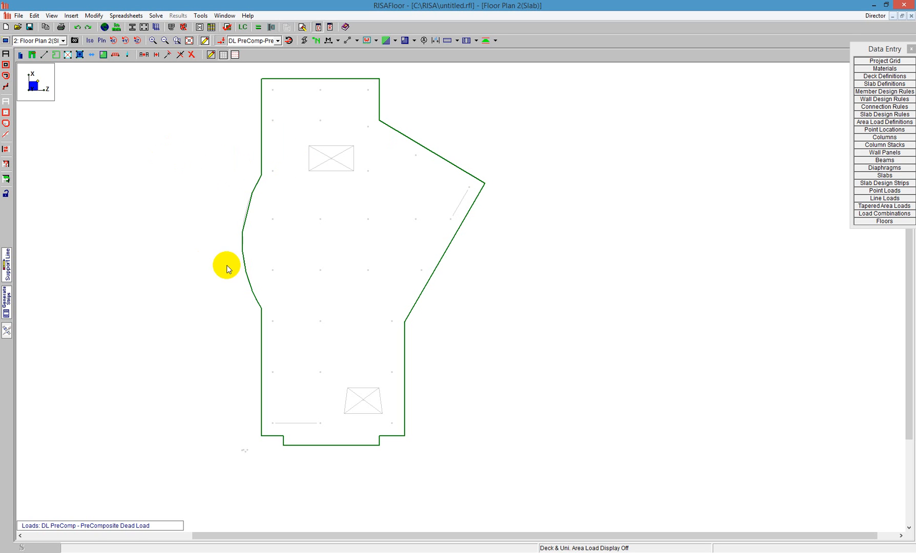
- Insert another concrete slab floor, Floor Plan 3, and maximize its window
{"action": "left_click", "coordinate": [71, 14]}
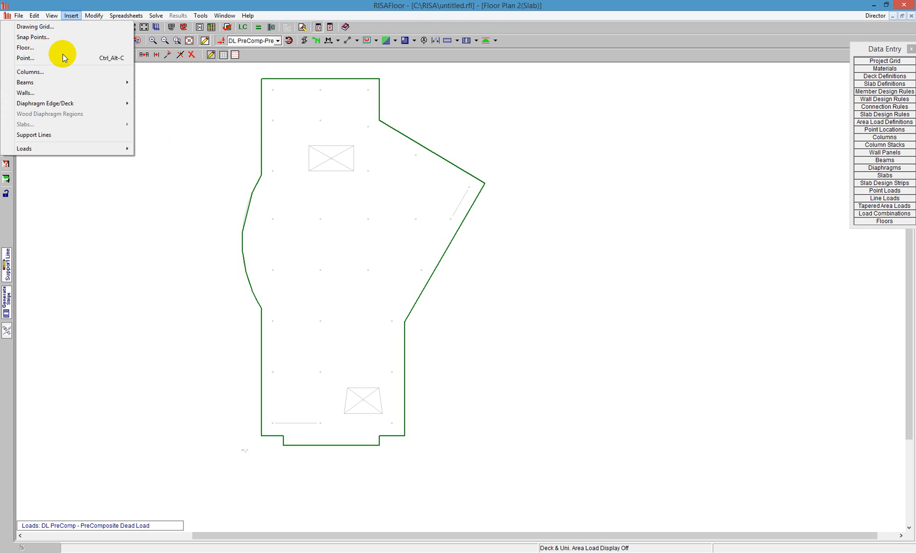
{"action": "left_click", "coordinate": [28, 33]}
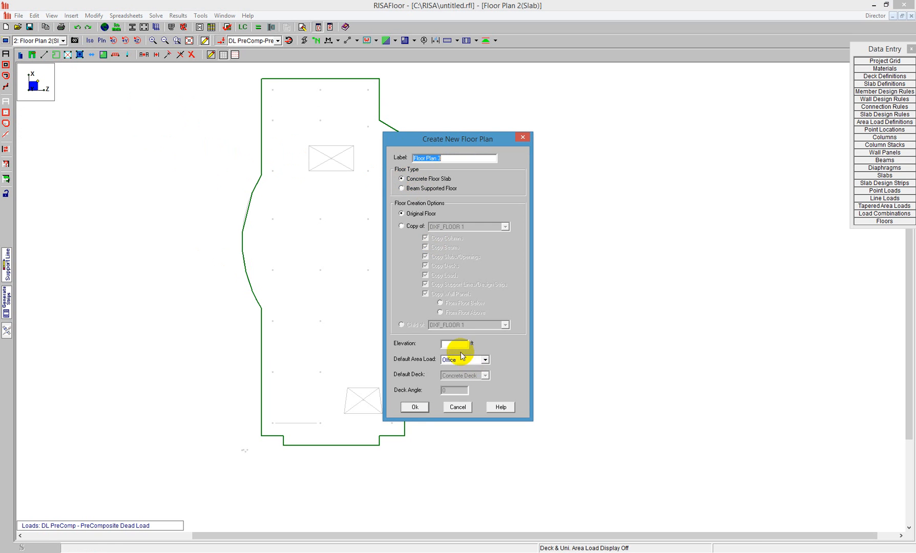
{"action": "left_click", "coordinate": [415, 407]}
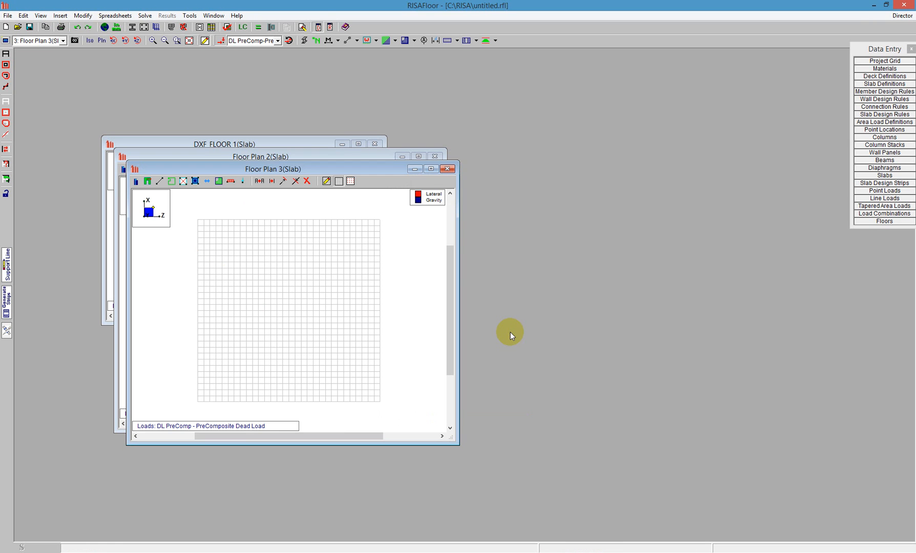
{"action": "left_click", "coordinate": [430, 168]}
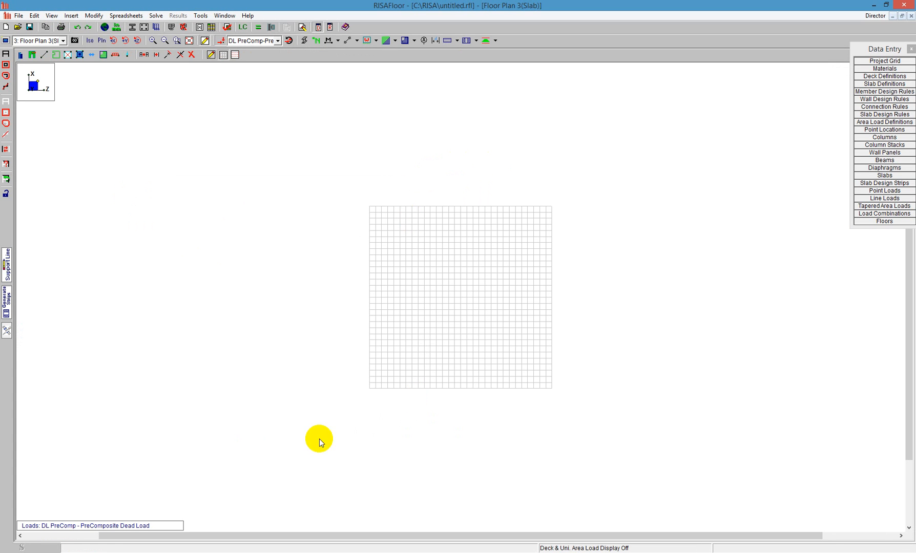
{"action": "mouse_move", "coordinate": [254, 323]}
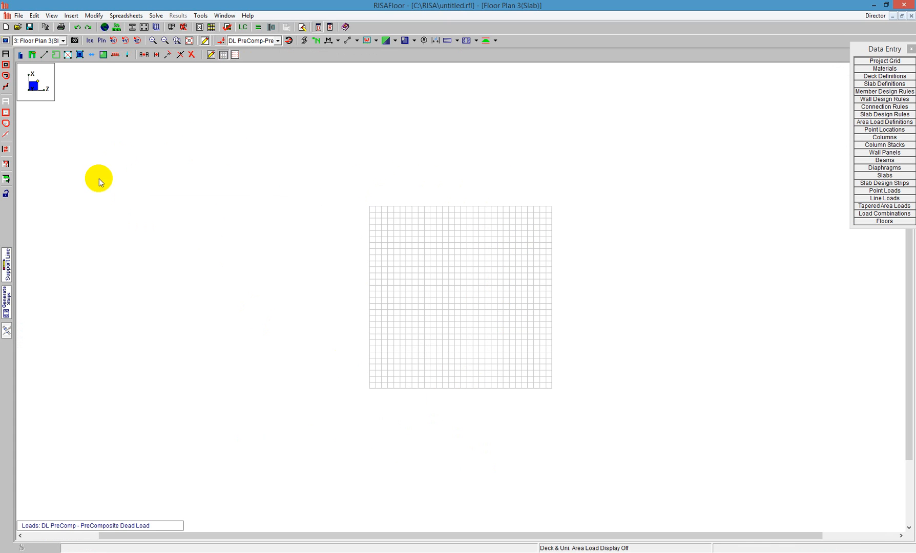
{"action": "mouse_move", "coordinate": [63, 100]}
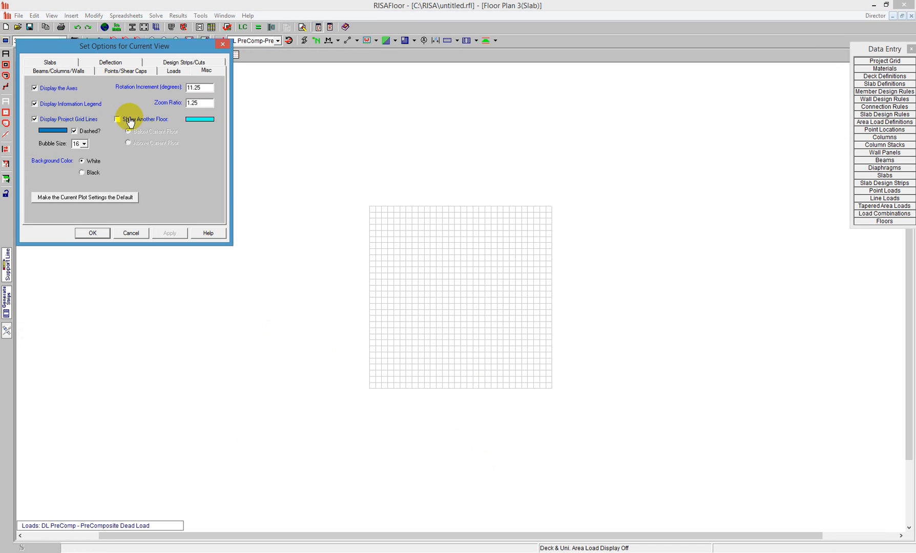
- Enable Show Another Floor with Below Current Floor in Plot Options
{"action": "left_click", "coordinate": [129, 119]}
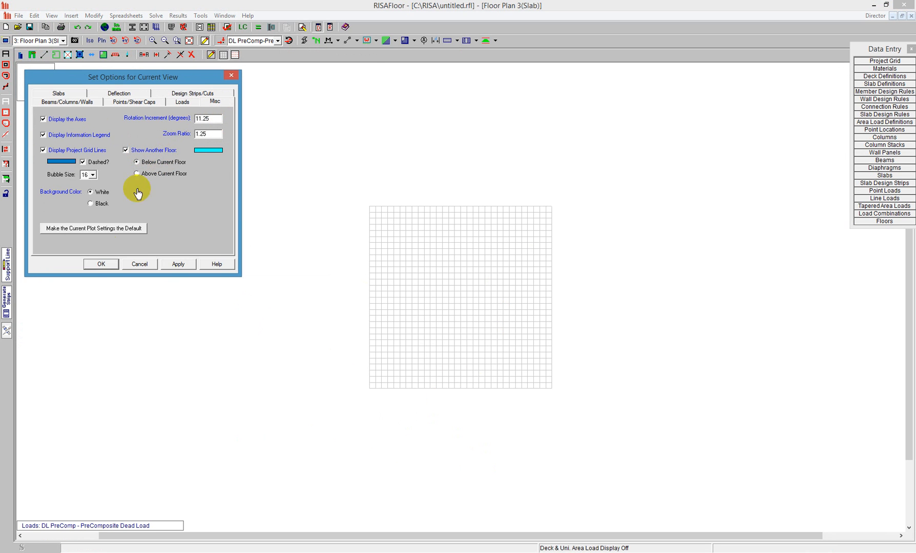
{"action": "left_click", "coordinate": [101, 264]}
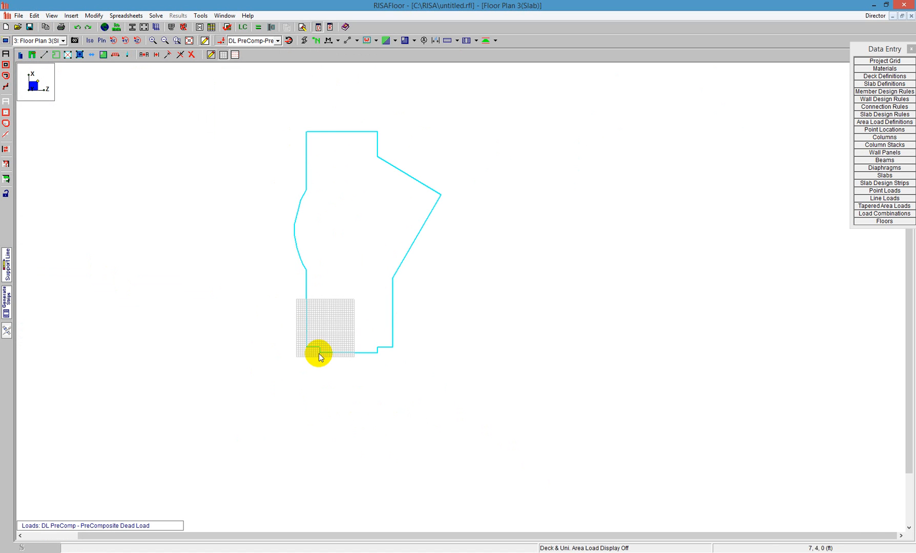
{"action": "mouse_move", "coordinate": [335, 367]}
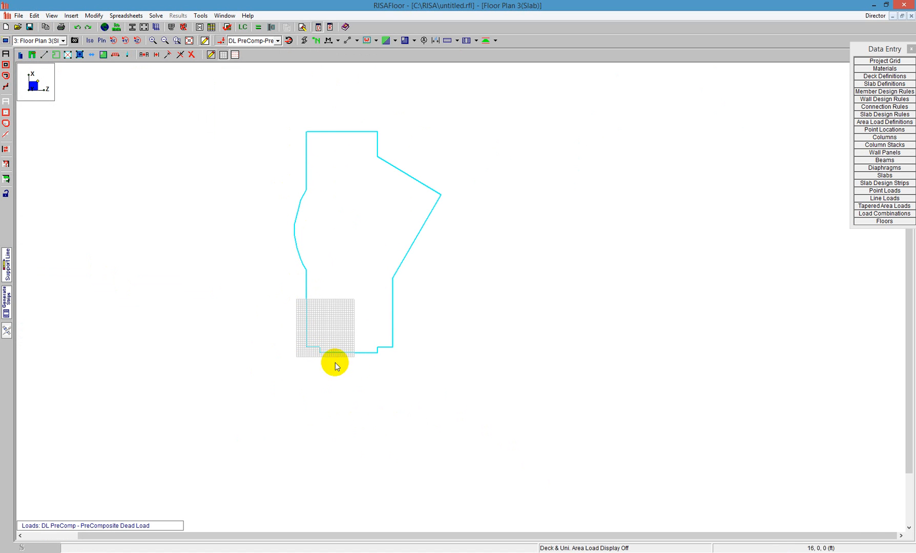
{"action": "mouse_move", "coordinate": [242, 81]}
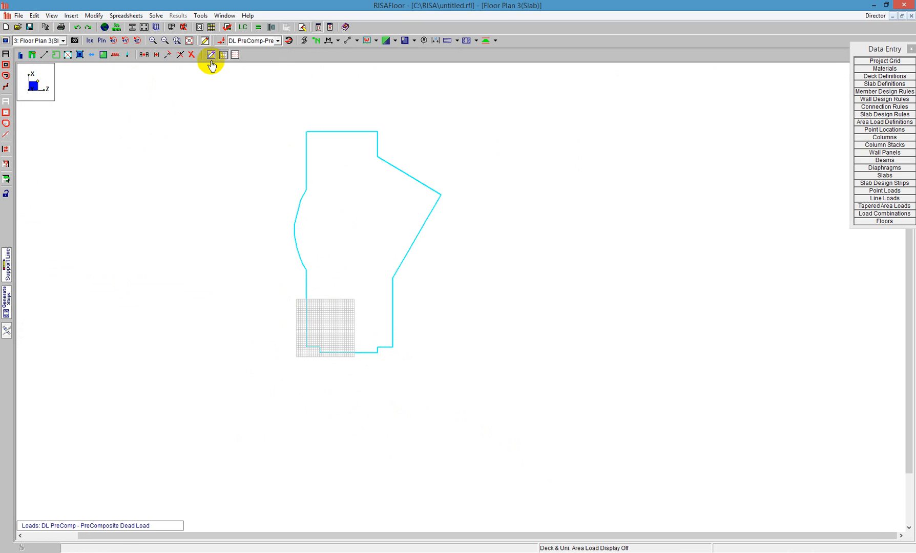
- Hide the drawing grid and draw a slab along the cyan floor-below outline
{"action": "left_click", "coordinate": [69, 57]}
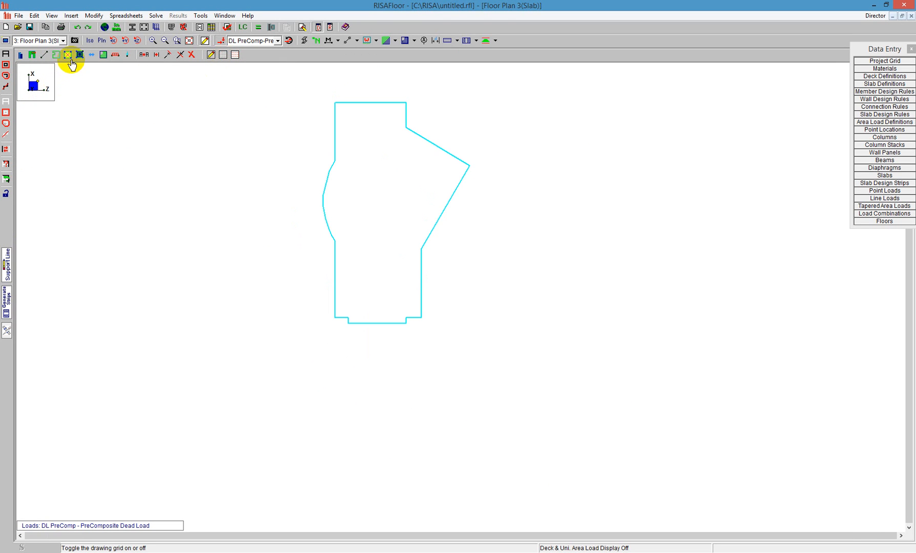
{"action": "left_click", "coordinate": [67, 56]}
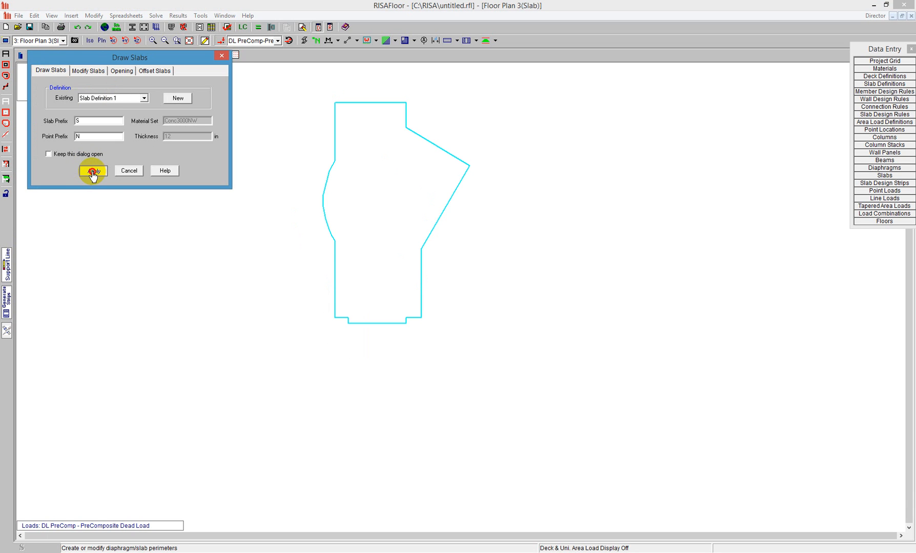
{"action": "left_click", "coordinate": [93, 170]}
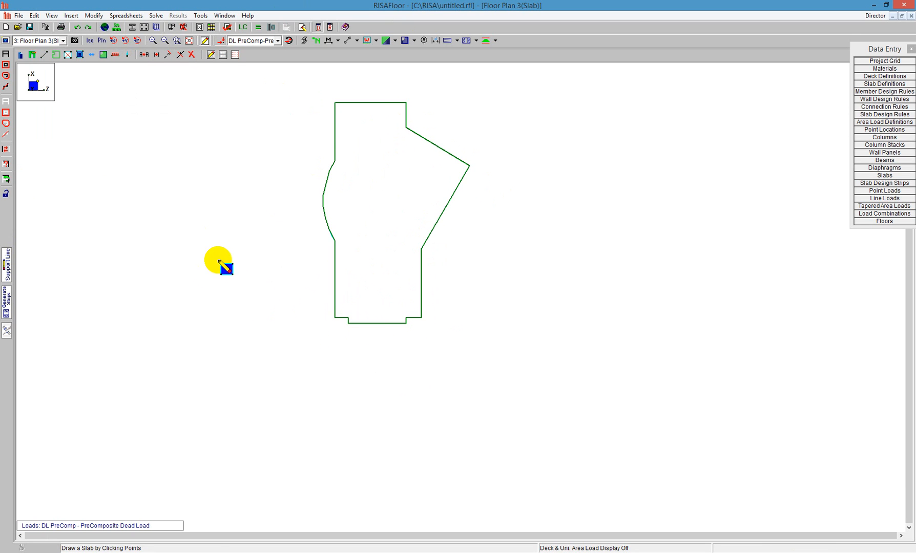
{"action": "mouse_move", "coordinate": [193, 257]}
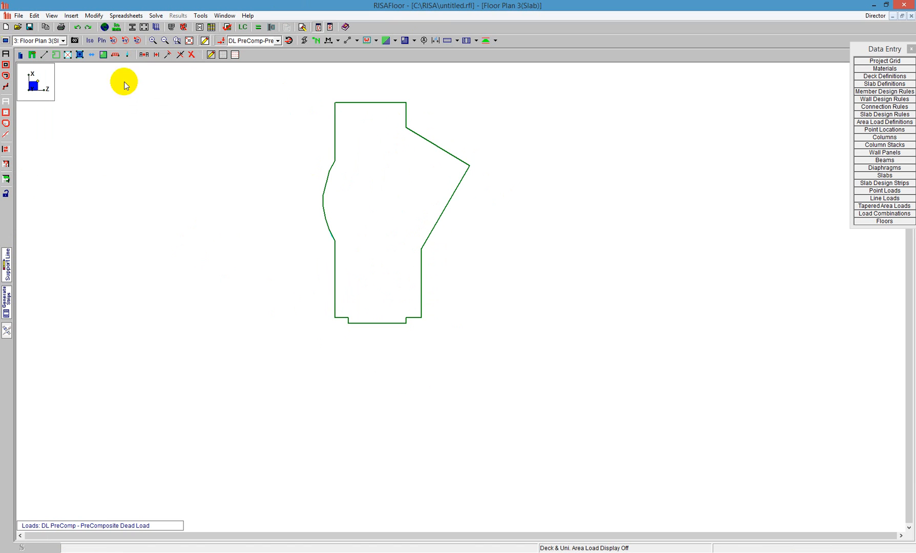
- Insert Floor Plan 4 at 40 ft elevation and maximize its window
{"action": "left_click", "coordinate": [71, 14]}
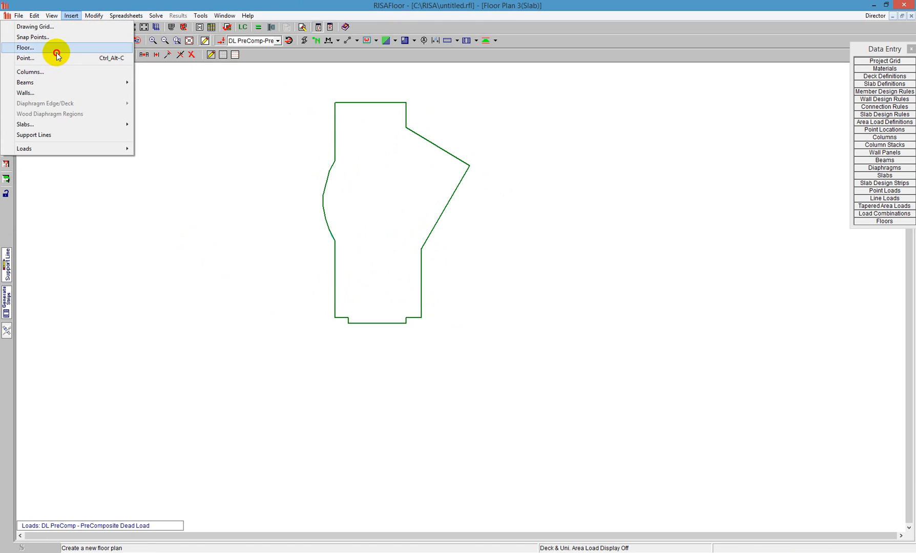
{"action": "left_click", "coordinate": [25, 47]}
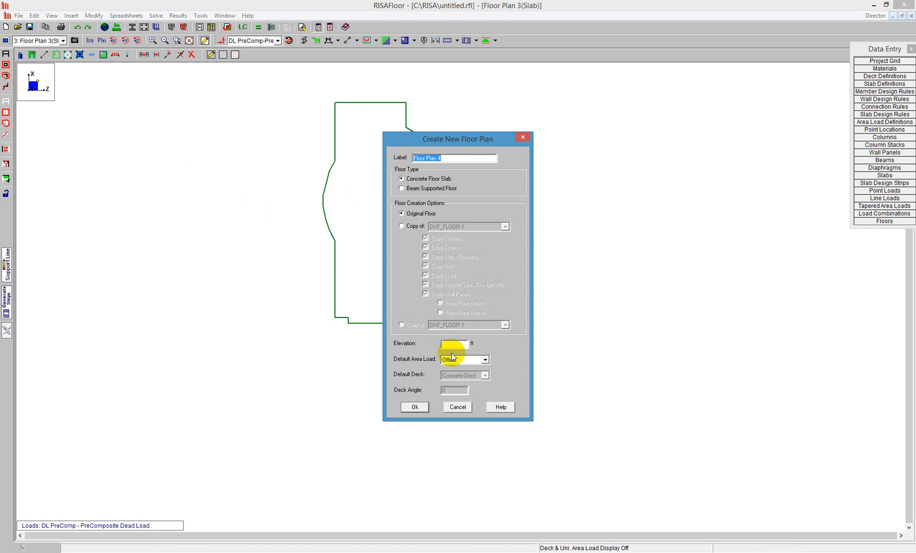
{"action": "type", "text": "40"}
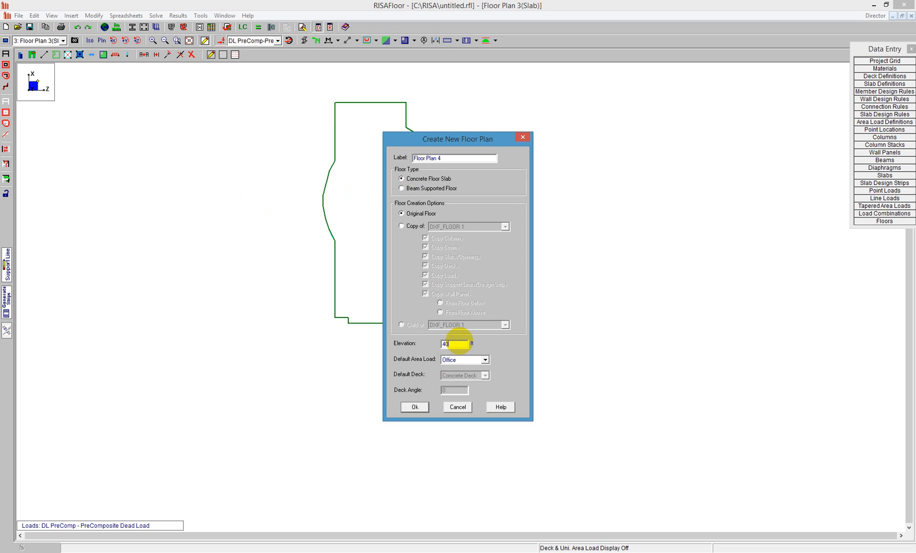
{"action": "left_click", "coordinate": [414, 408]}
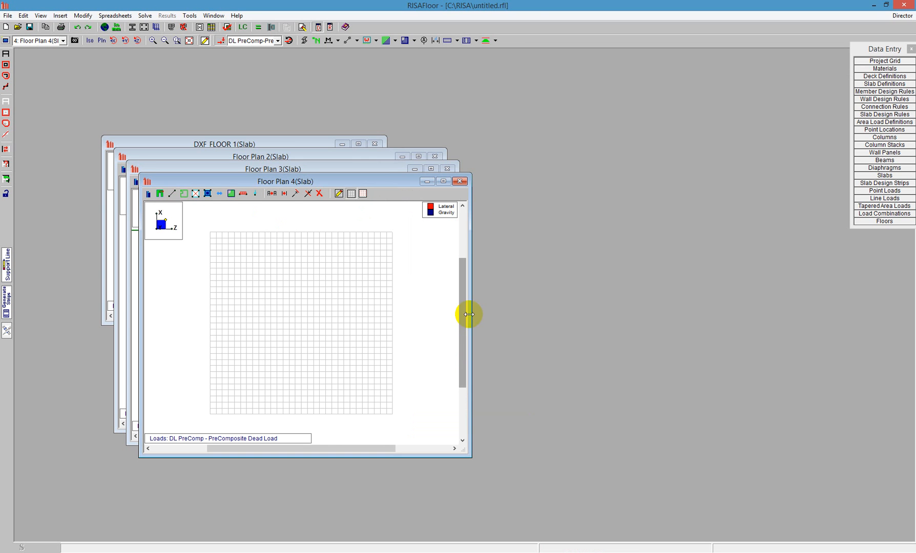
{"action": "left_click", "coordinate": [443, 180]}
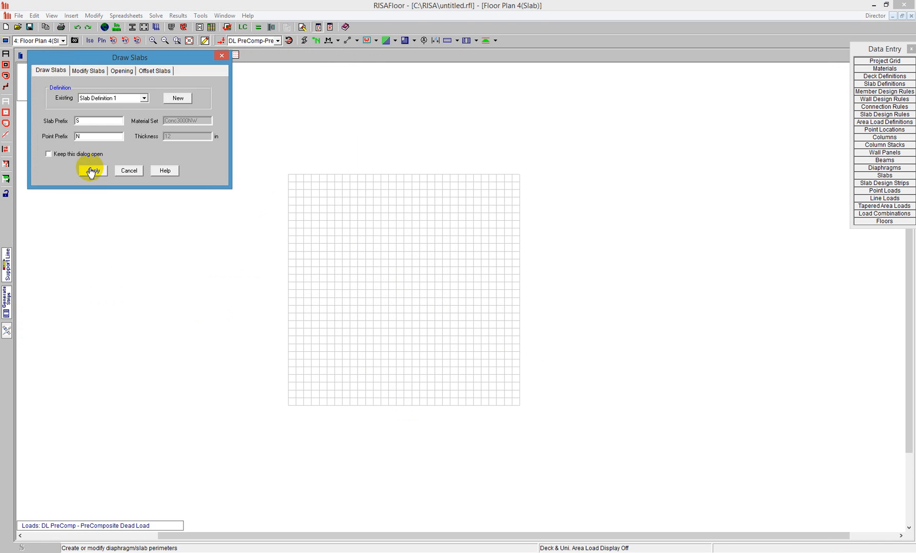
- Place the slab outline's corners point by point over Floor Plan 4's grid
{"action": "left_click", "coordinate": [91, 171]}
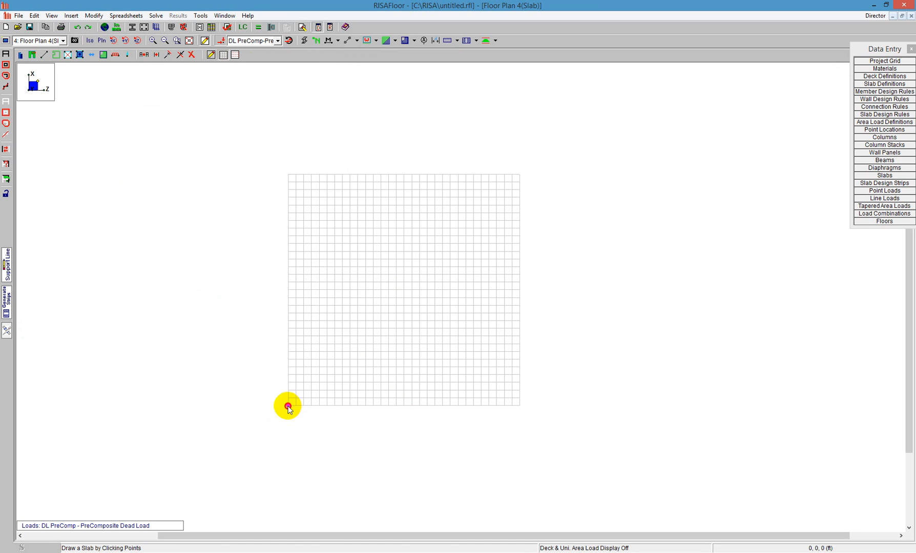
{"action": "left_click", "coordinate": [316, 263]}
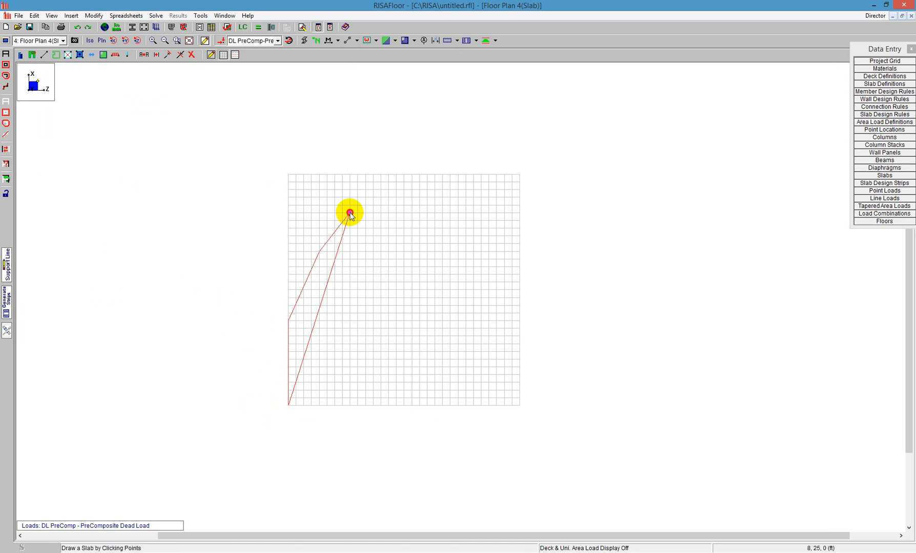
{"action": "left_click", "coordinate": [450, 227]}
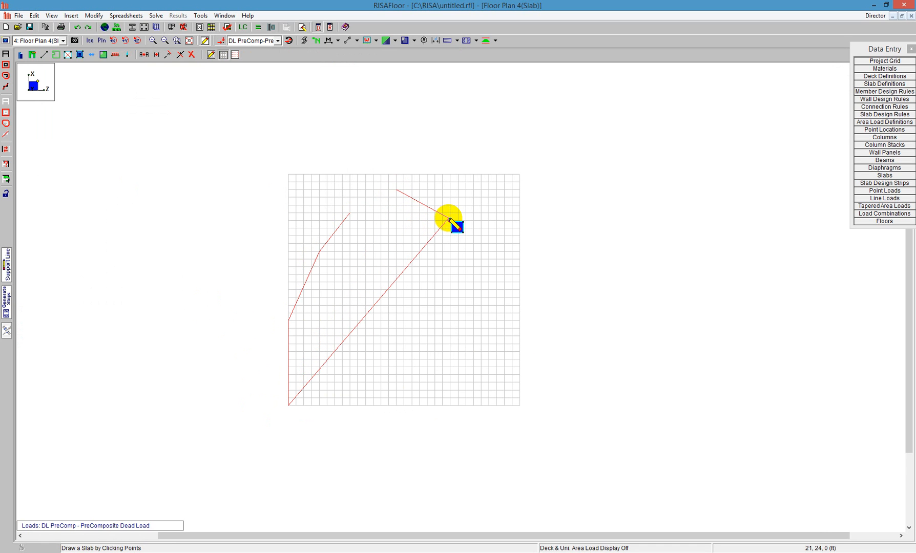
{"action": "left_click", "coordinate": [452, 311]}
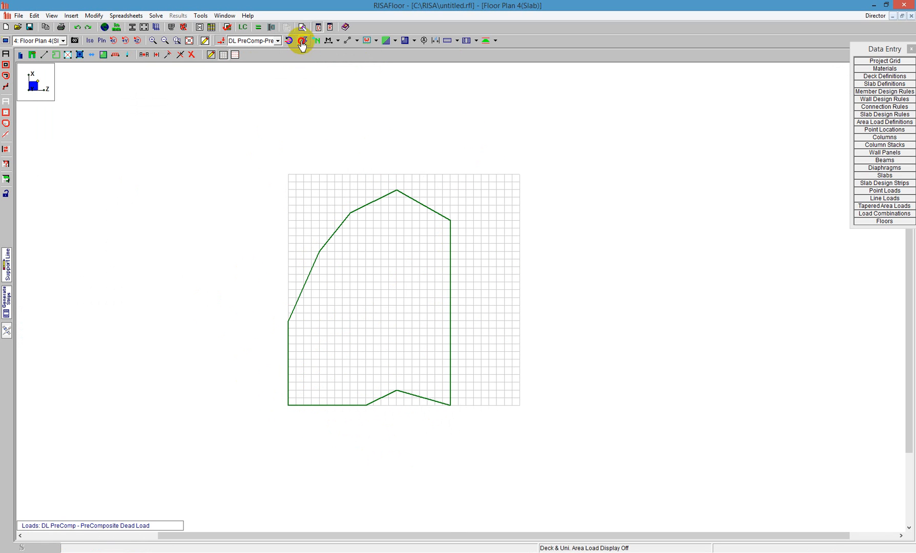
- View the slab in rendered isometric, then return to plan showing N1–N10
{"action": "left_click", "coordinate": [300, 41]}
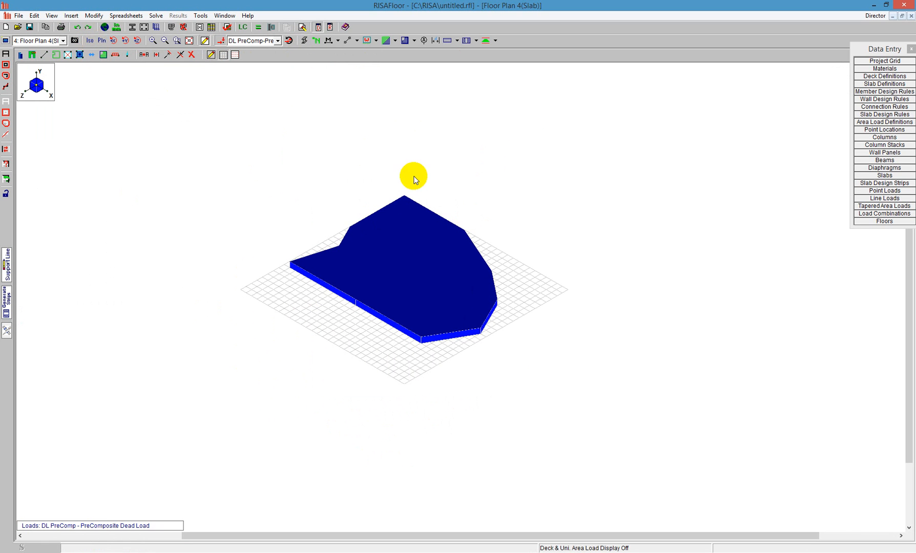
{"action": "mouse_move", "coordinate": [287, 398]}
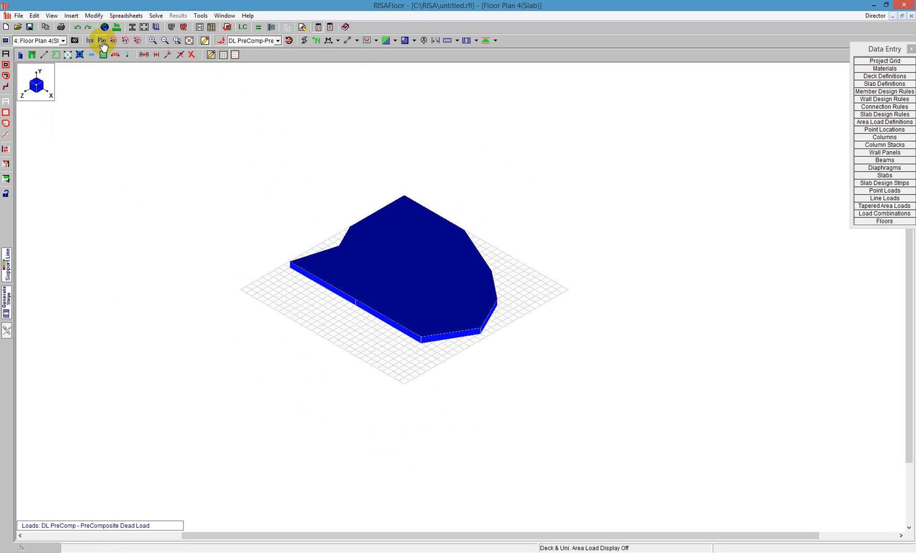
{"action": "left_click", "coordinate": [103, 41]}
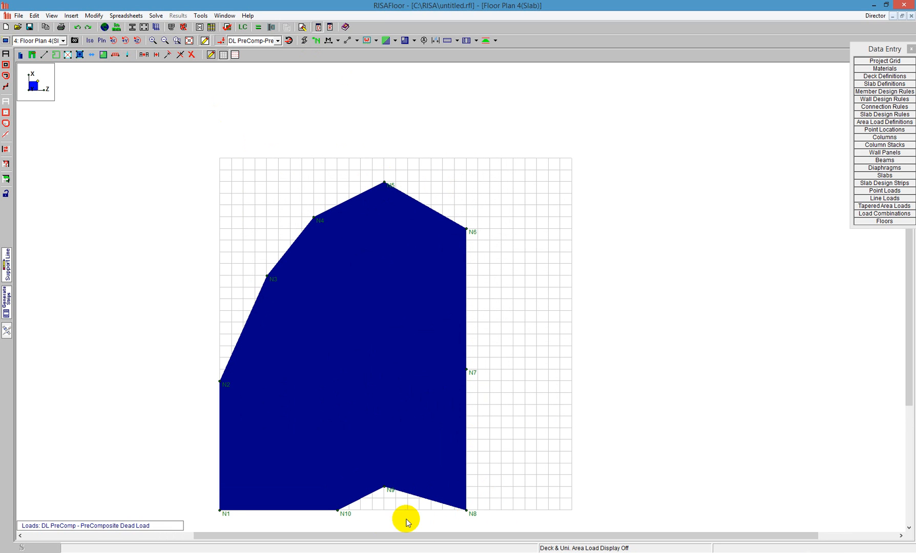
{"action": "mouse_move", "coordinate": [268, 282]}
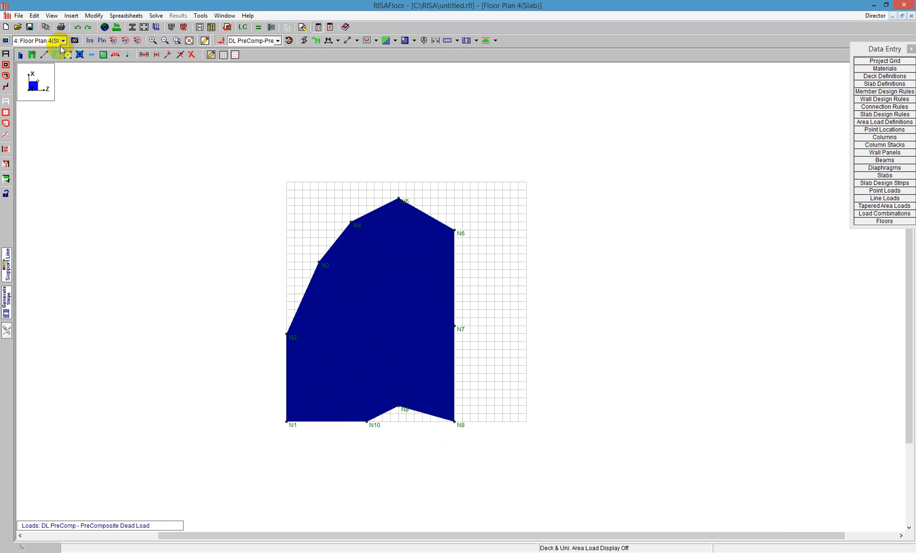
- Insert Floor Plan 5 as a concrete slab floor at 50 ft and maximize it
{"action": "left_click", "coordinate": [77, 4]}
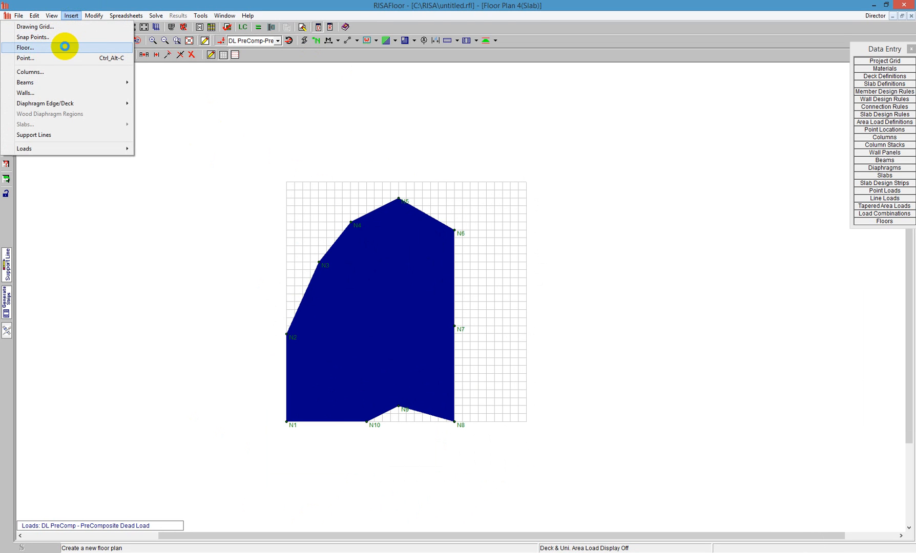
{"action": "left_click", "coordinate": [28, 47]}
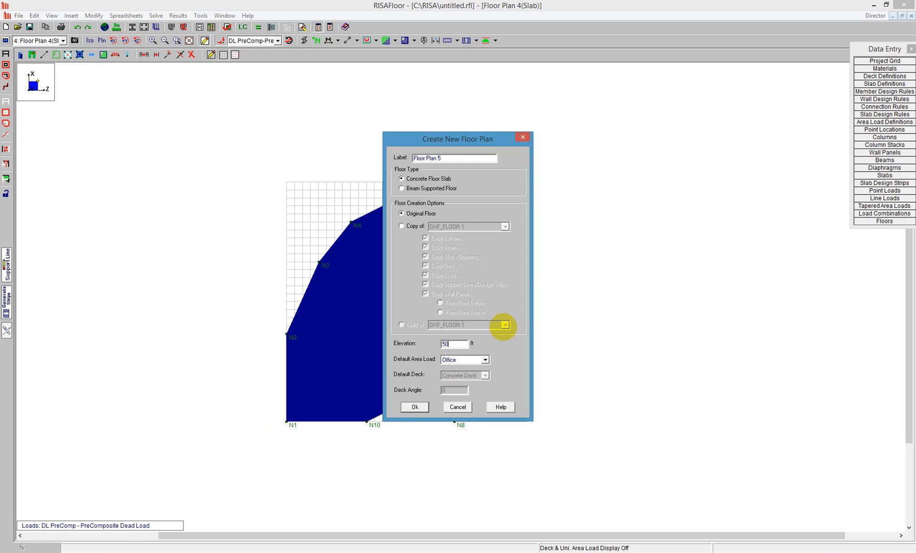
{"action": "left_click", "coordinate": [414, 406]}
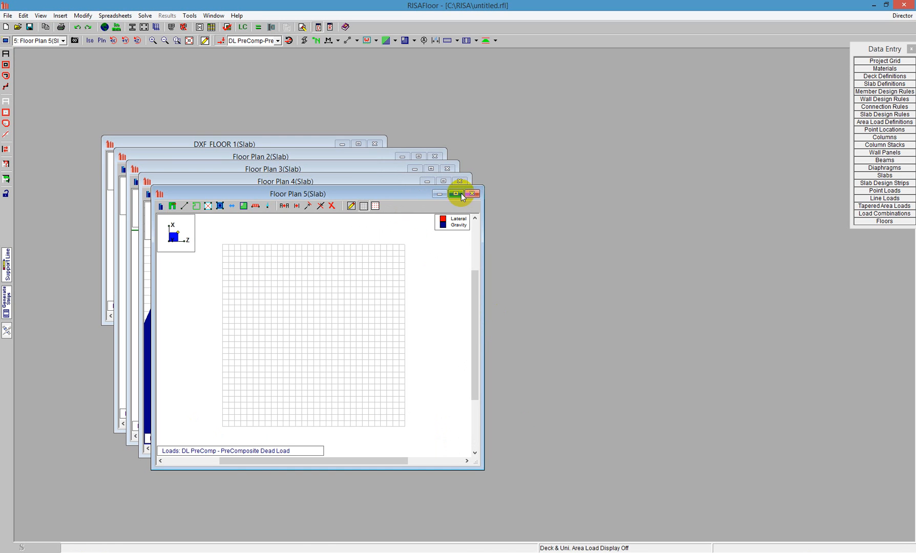
{"action": "left_click", "coordinate": [456, 193]}
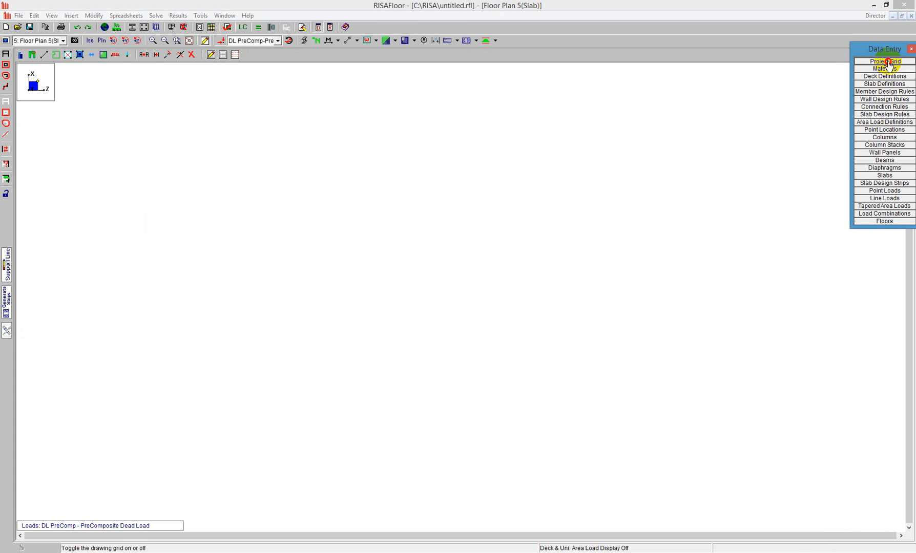
- Generate project grid lines from 10@18 increments on both axes, then maximize the floor
{"action": "left_click", "coordinate": [885, 61]}
{"action": "type", "text": "10@18"}
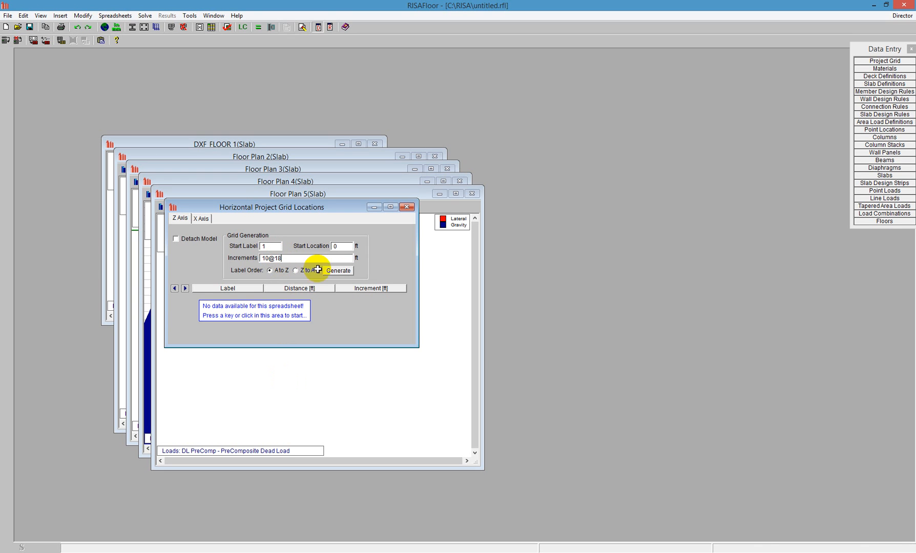
{"action": "left_click", "coordinate": [337, 270]}
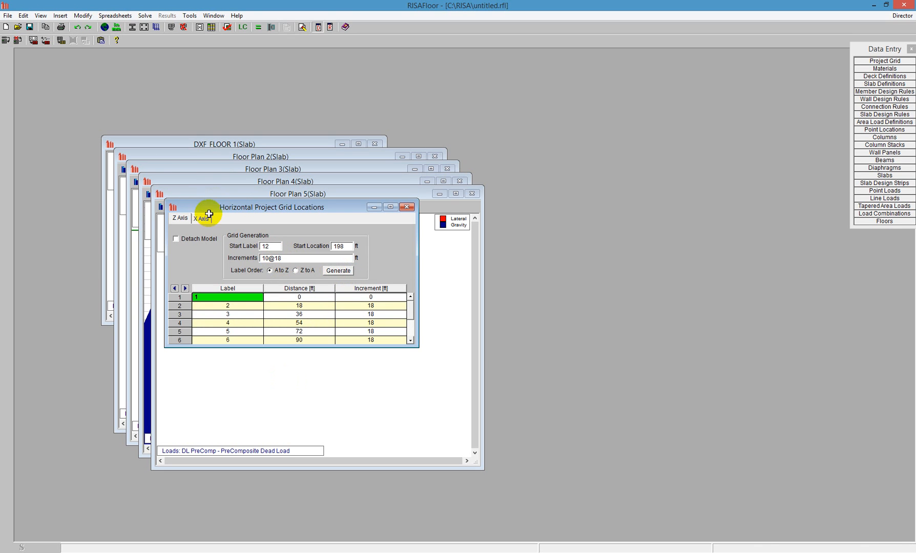
{"action": "left_click", "coordinate": [201, 218]}
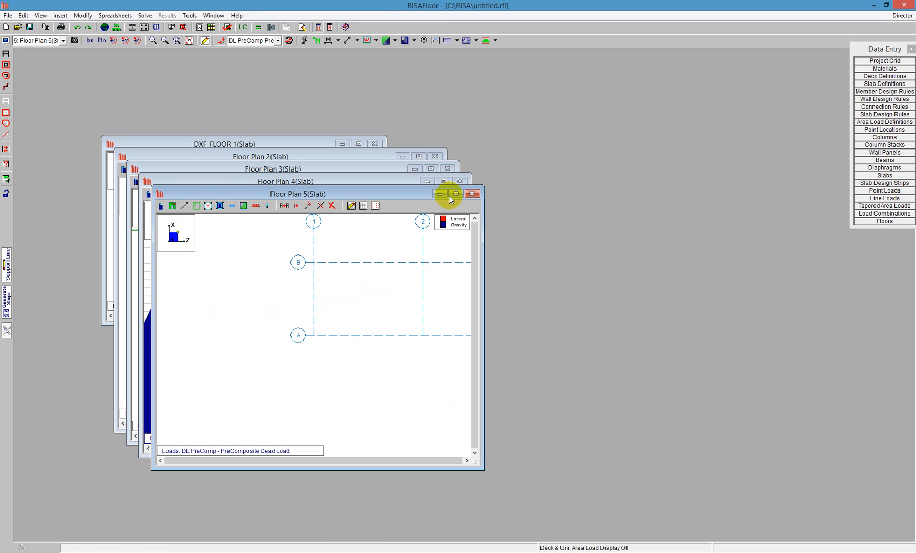
{"action": "left_click", "coordinate": [456, 194]}
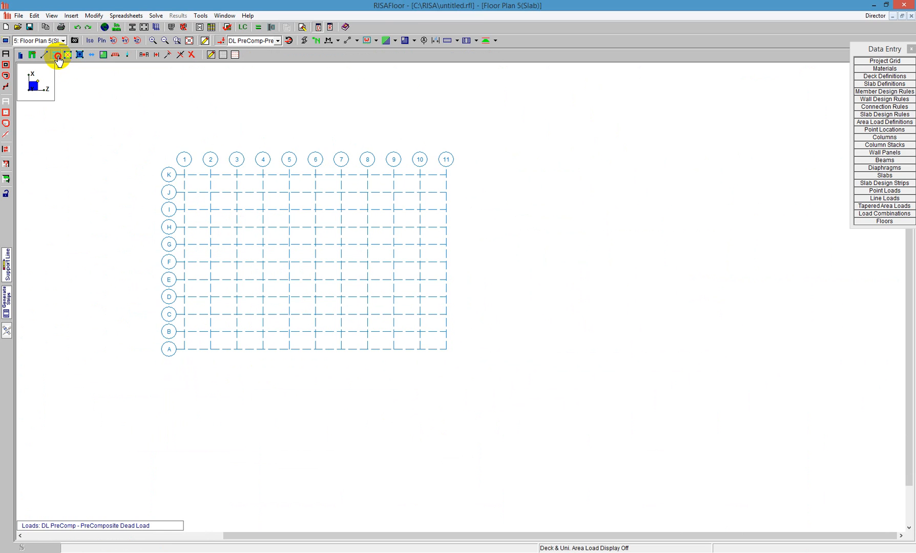
- Apply Slab Definition 1 in Draw Slabs to begin drawing the slab
{"action": "left_click", "coordinate": [53, 56]}
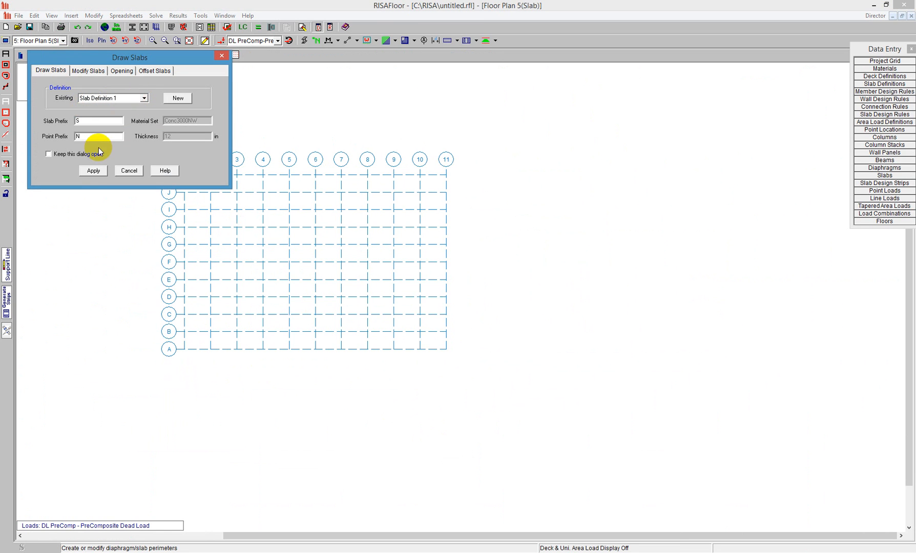
{"action": "left_click", "coordinate": [92, 171]}
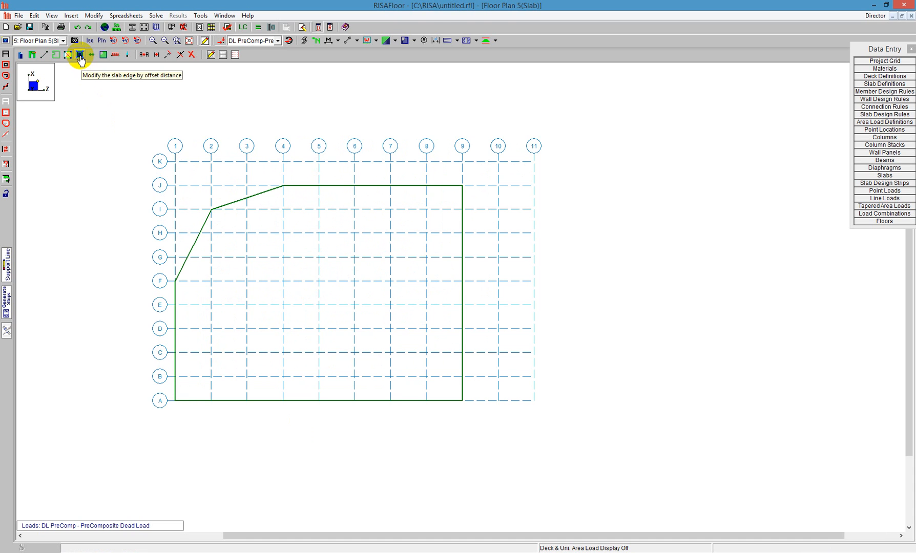
{"action": "left_click", "coordinate": [78, 54]}
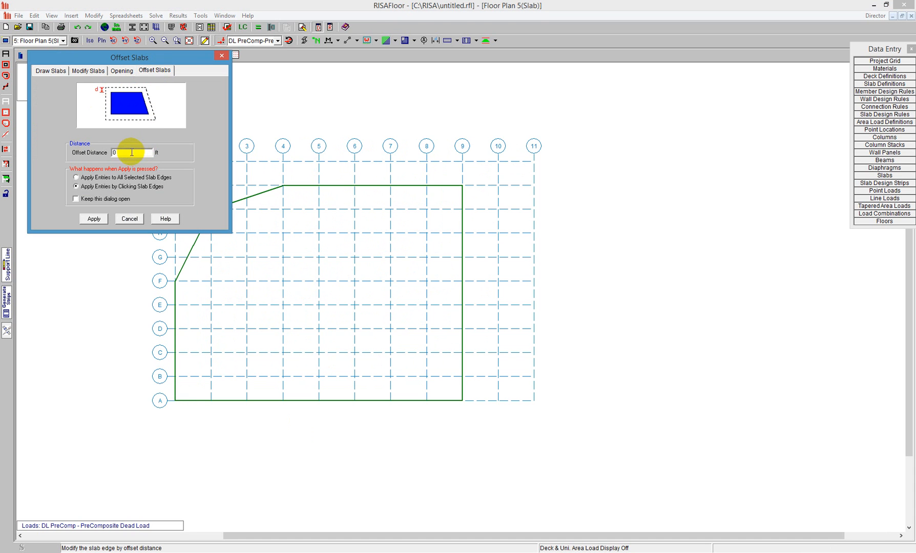
{"action": "mouse_move", "coordinate": [93, 219]}
{"action": "type", "text": "2"}
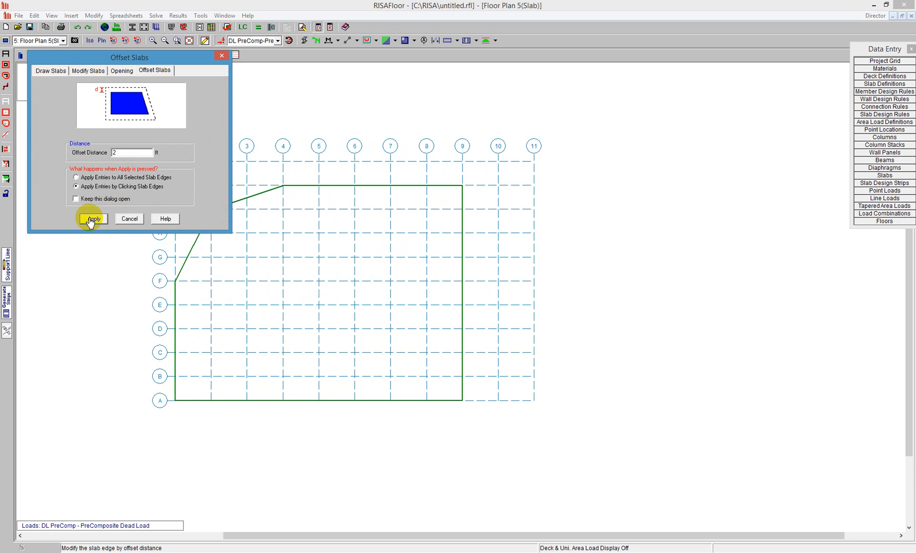
{"action": "left_click", "coordinate": [93, 218]}
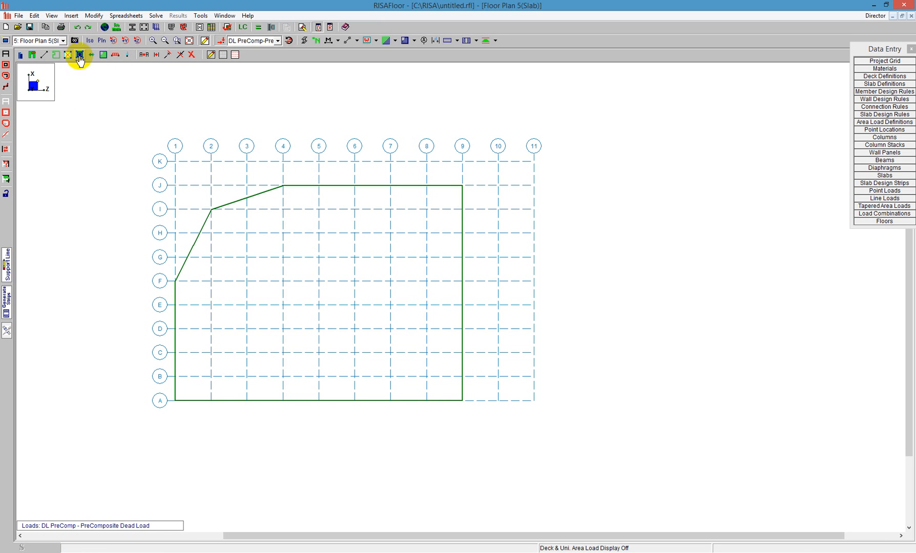
- Enable Redraw Edges on the Modify Slabs tab, apply, and dismiss the edge prompt
{"action": "left_click", "coordinate": [77, 55]}
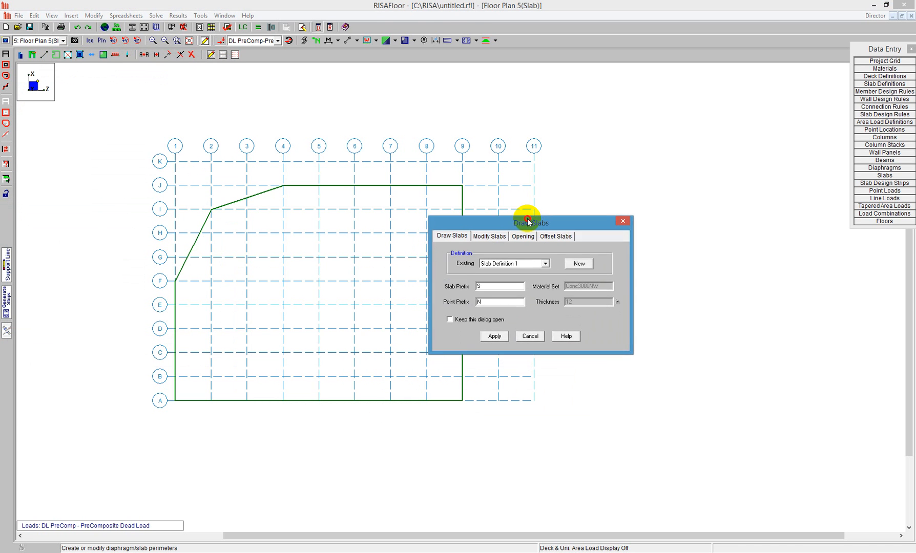
{"action": "left_click", "coordinate": [489, 236]}
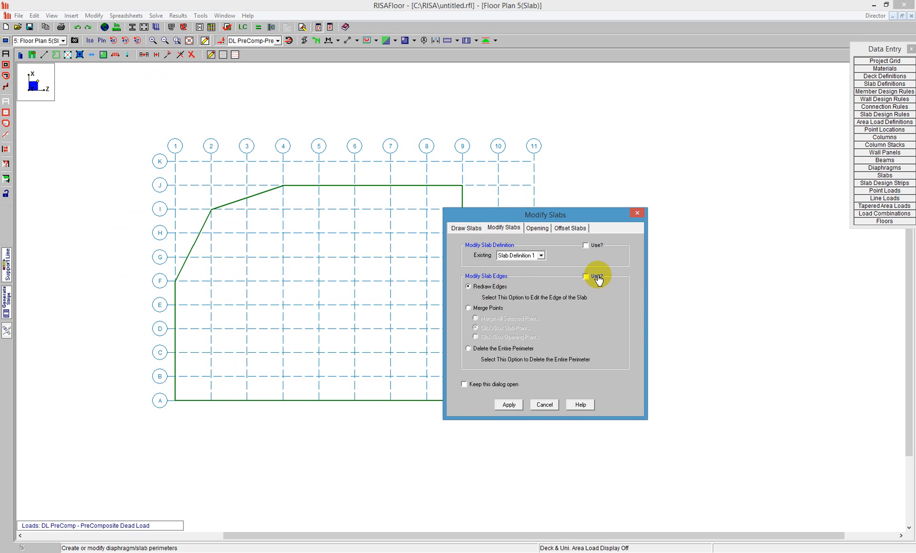
{"action": "left_click", "coordinate": [586, 276]}
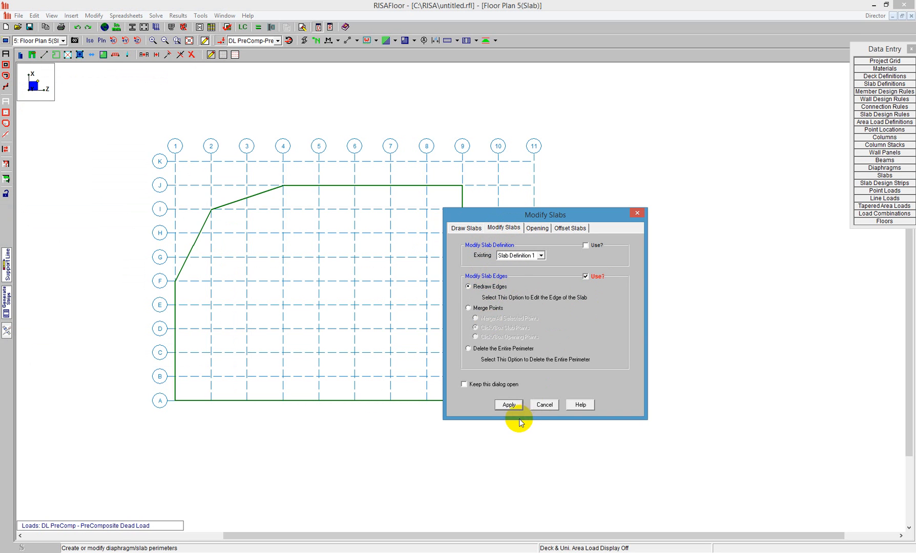
{"action": "left_click", "coordinate": [508, 404]}
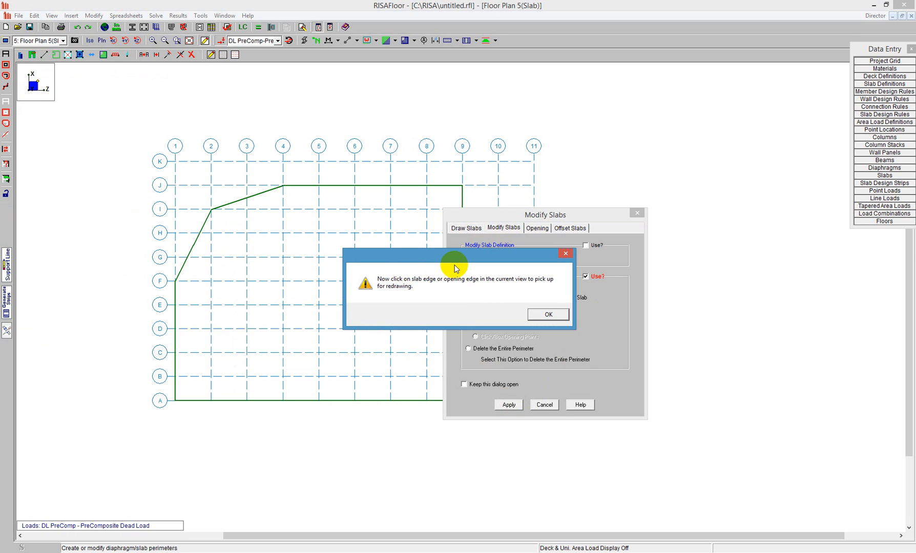
{"action": "mouse_move", "coordinate": [458, 291]}
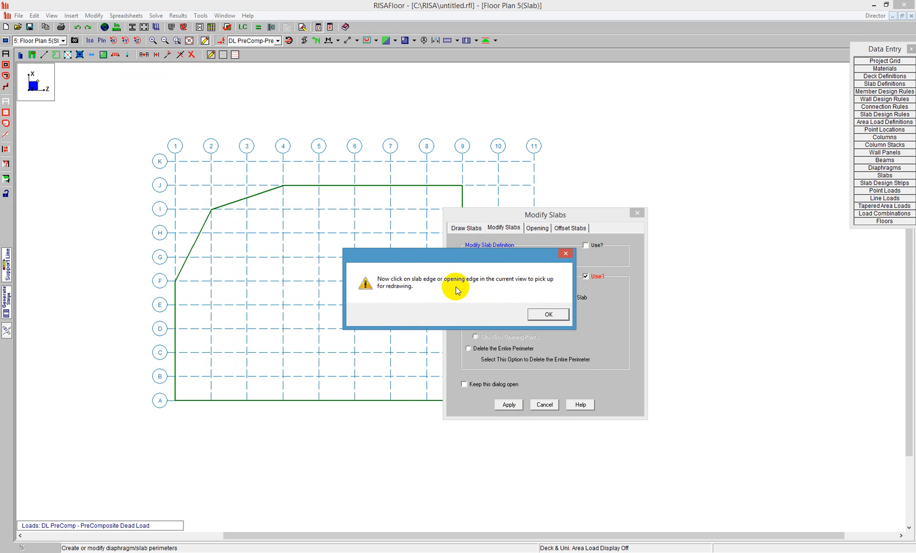
{"action": "left_click", "coordinate": [547, 314]}
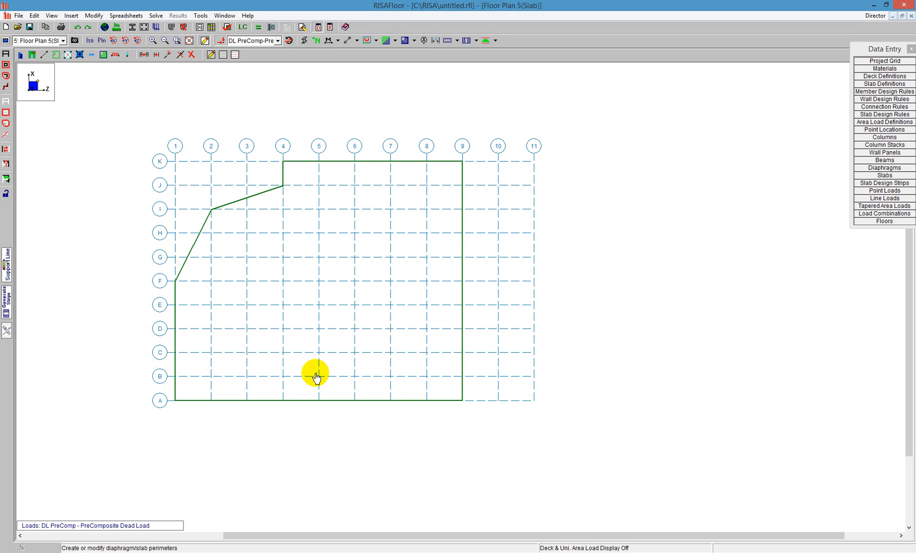
{"action": "mouse_move", "coordinate": [254, 260]}
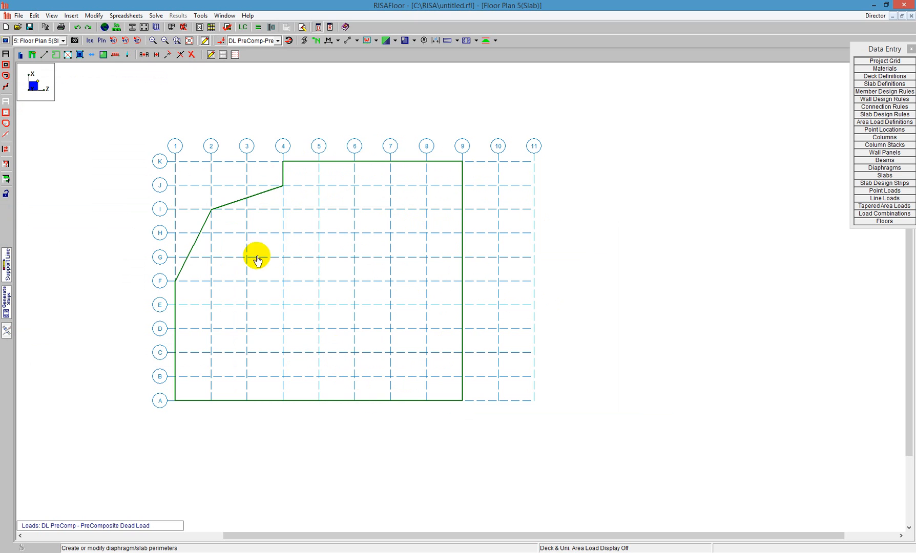
{"action": "mouse_move", "coordinate": [438, 387]}
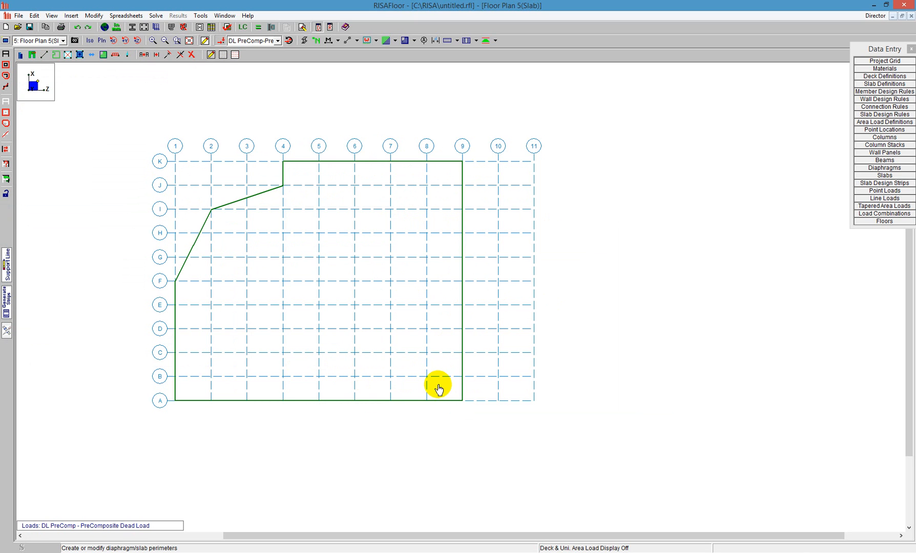
{"action": "mouse_move", "coordinate": [392, 414]}
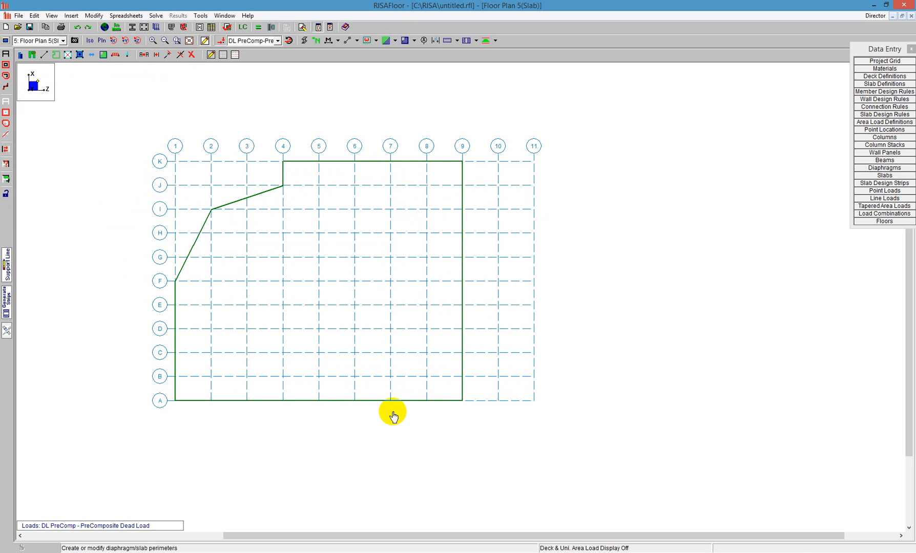